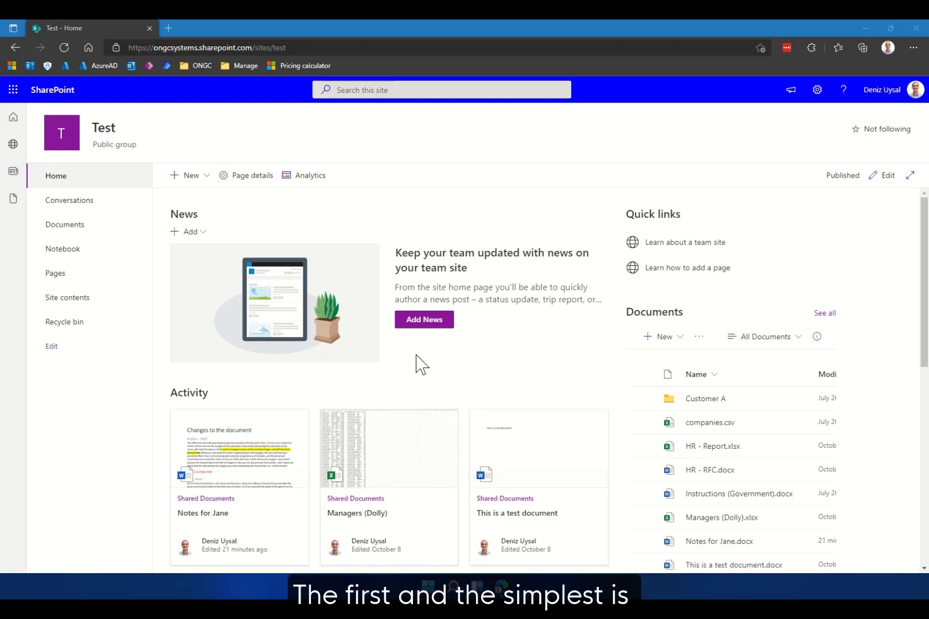
pyautogui.moveTo(320, 86)
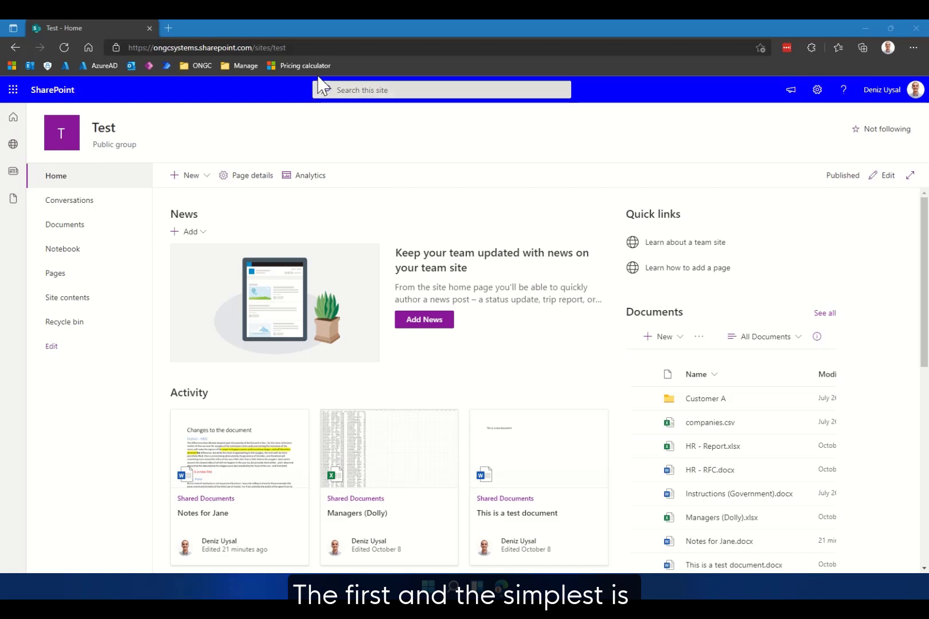
# Search the Test site for 'jane' and show the full results page
pyautogui.click(450, 89)
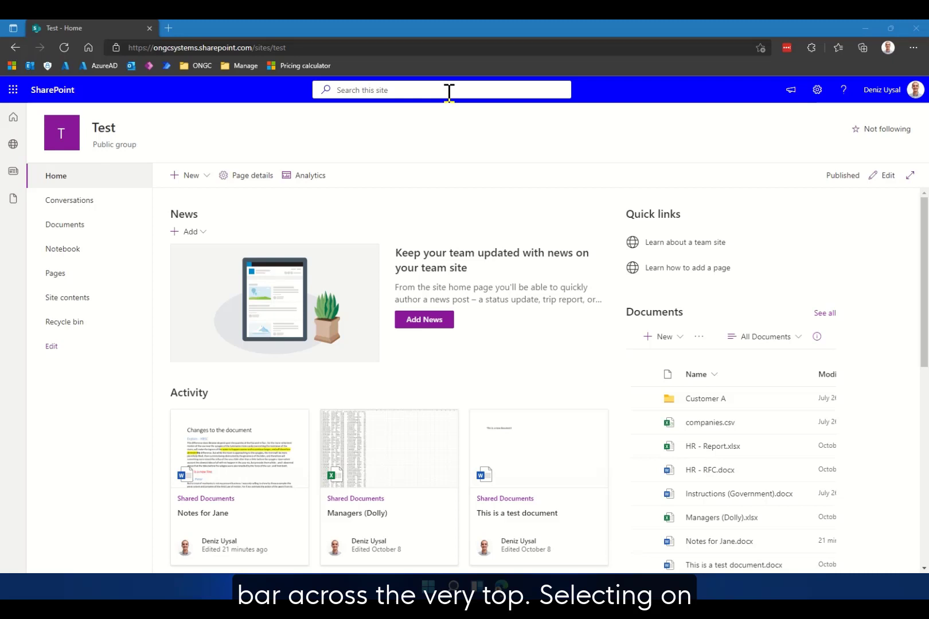
pyautogui.click(449, 90)
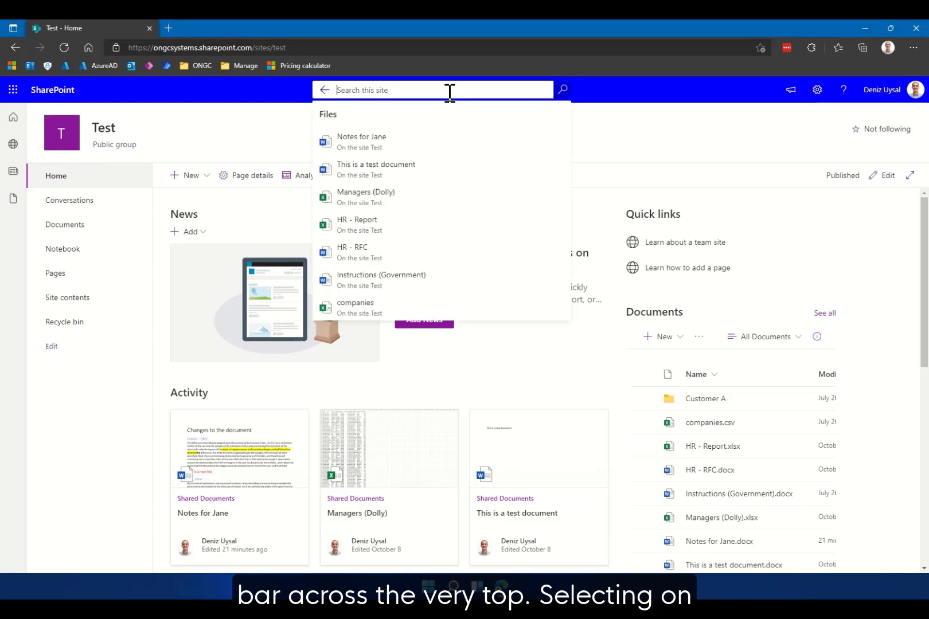
pyautogui.write('jane')
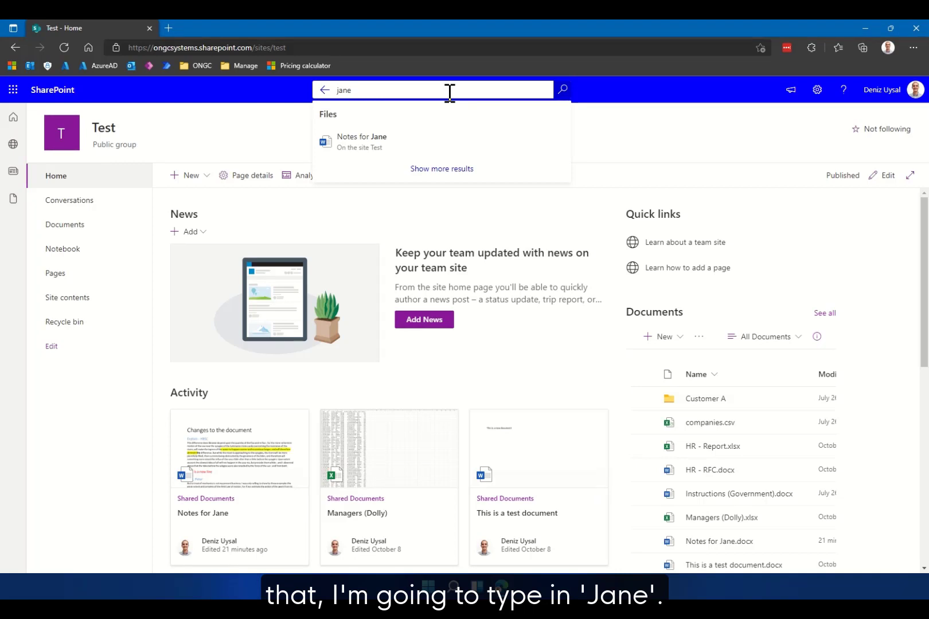
pyautogui.moveTo(346, 131)
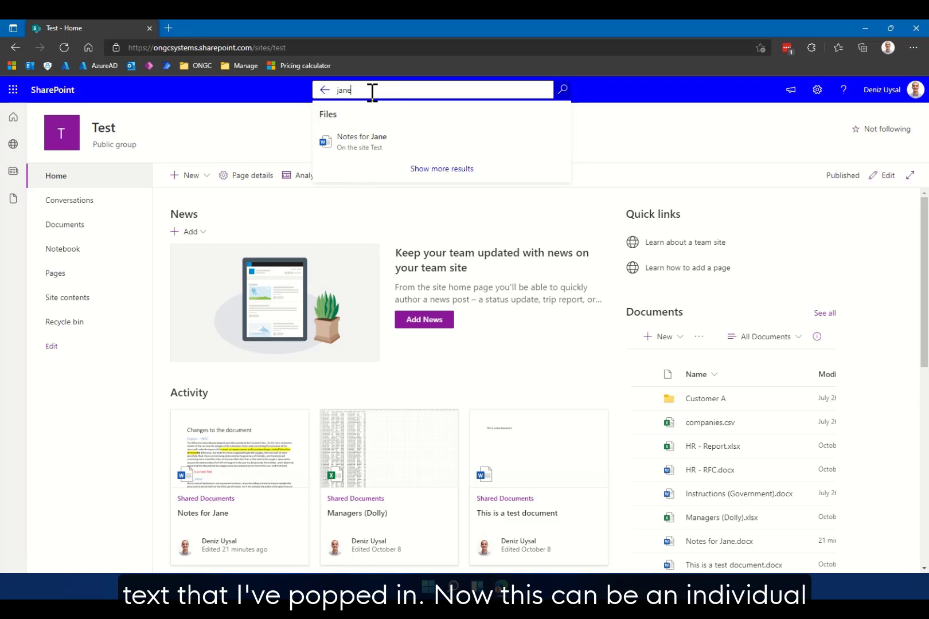
pyautogui.moveTo(347, 107)
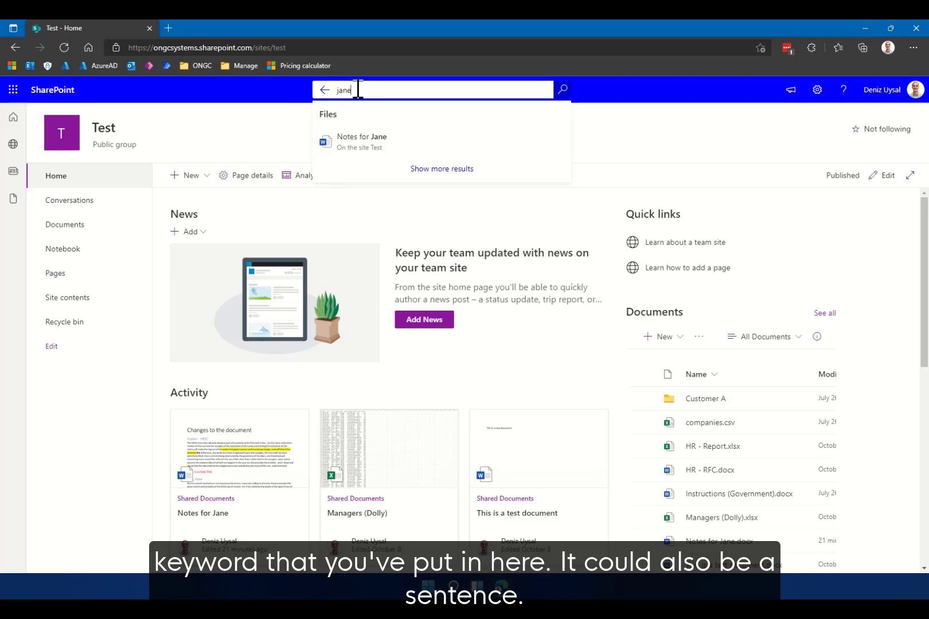
pyautogui.press('Enter')
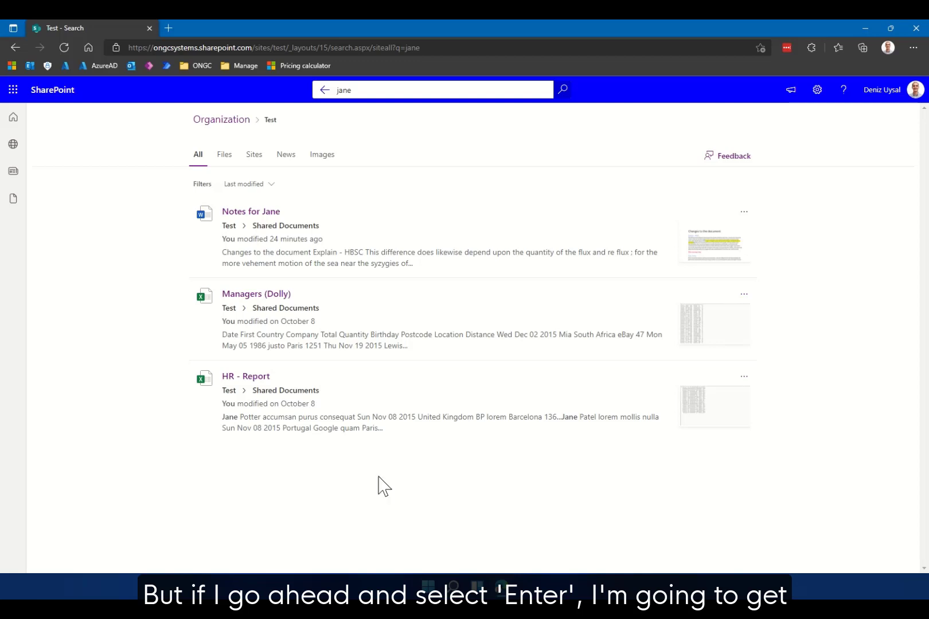
pyautogui.moveTo(174, 233)
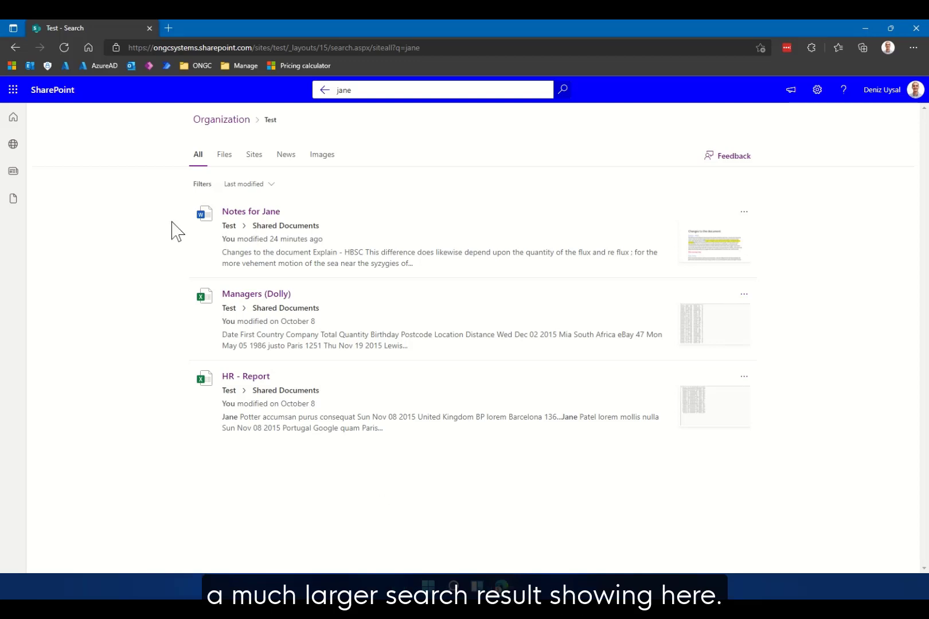
pyautogui.moveTo(340, 233)
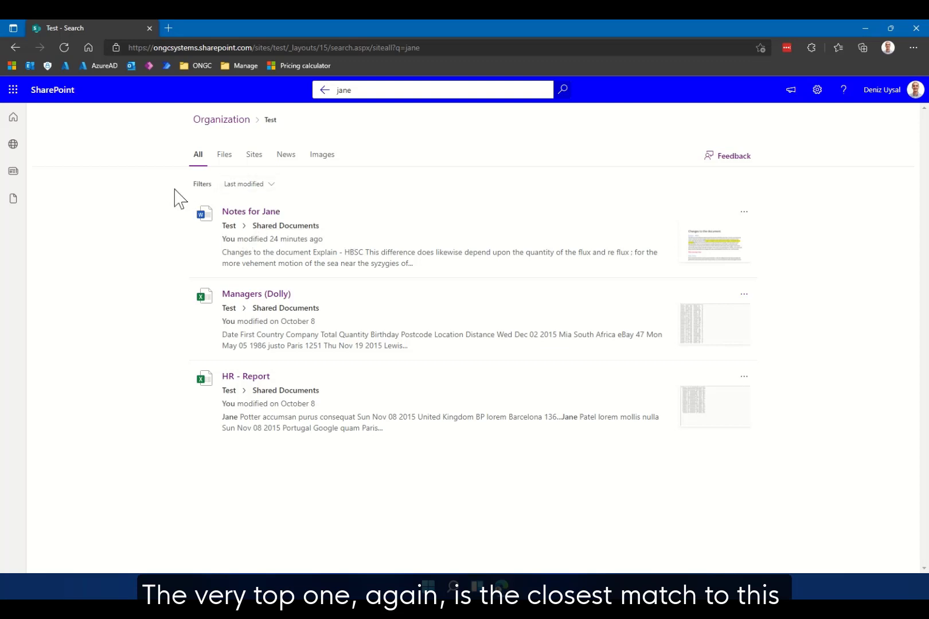
pyautogui.moveTo(159, 205)
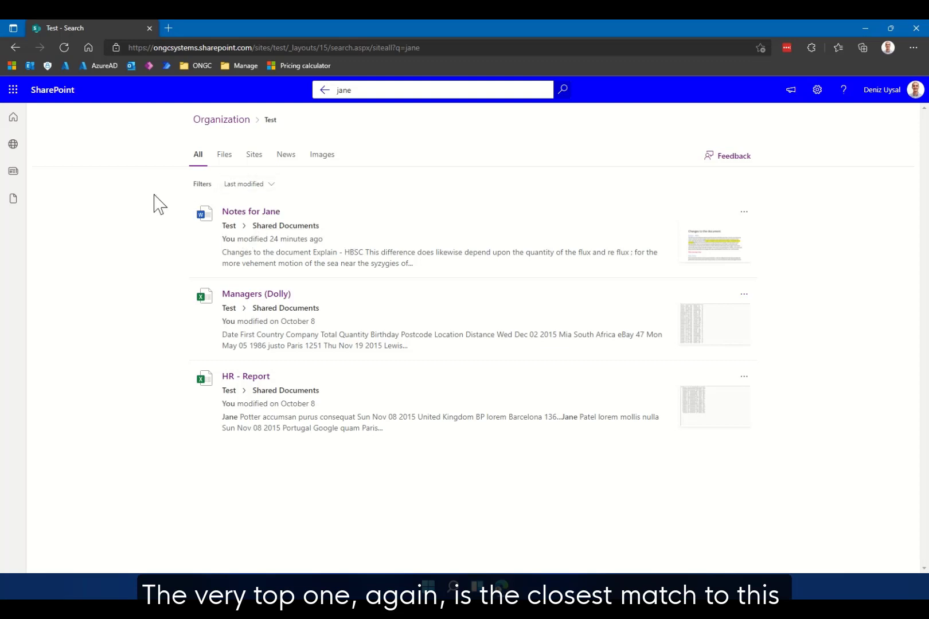
pyautogui.moveTo(238, 220)
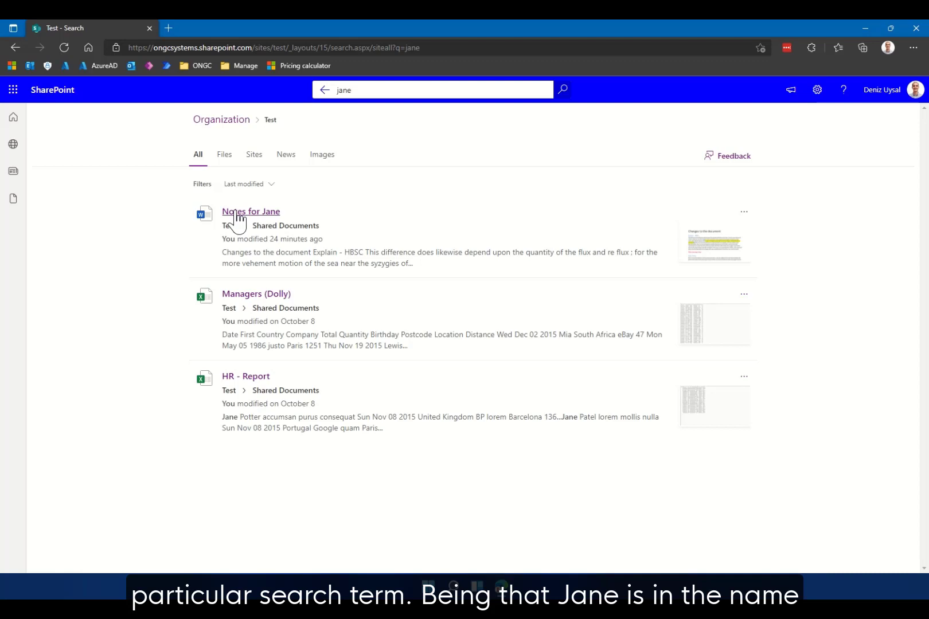
pyautogui.moveTo(258, 221)
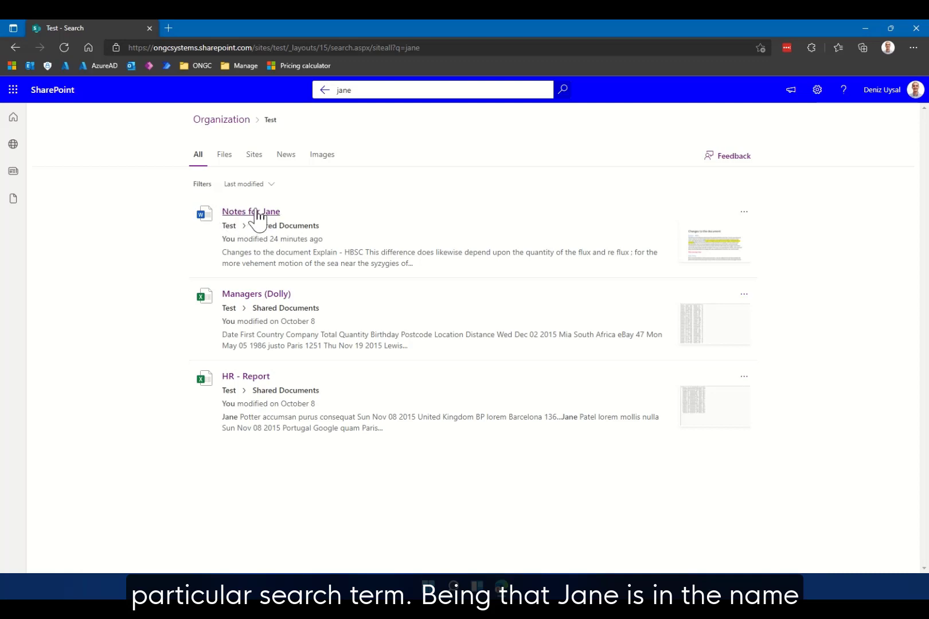
pyautogui.moveTo(222, 289)
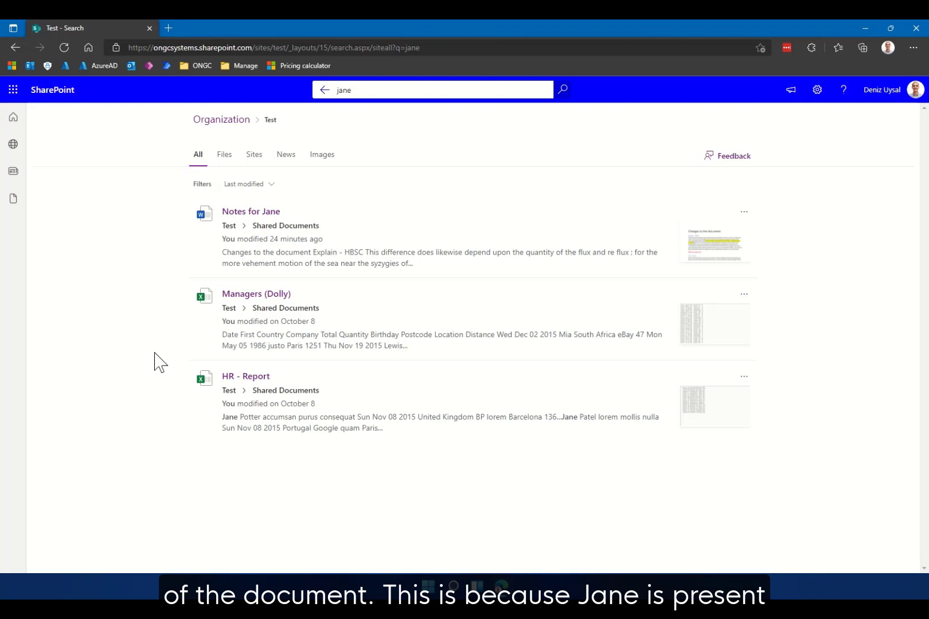
pyautogui.moveTo(171, 351)
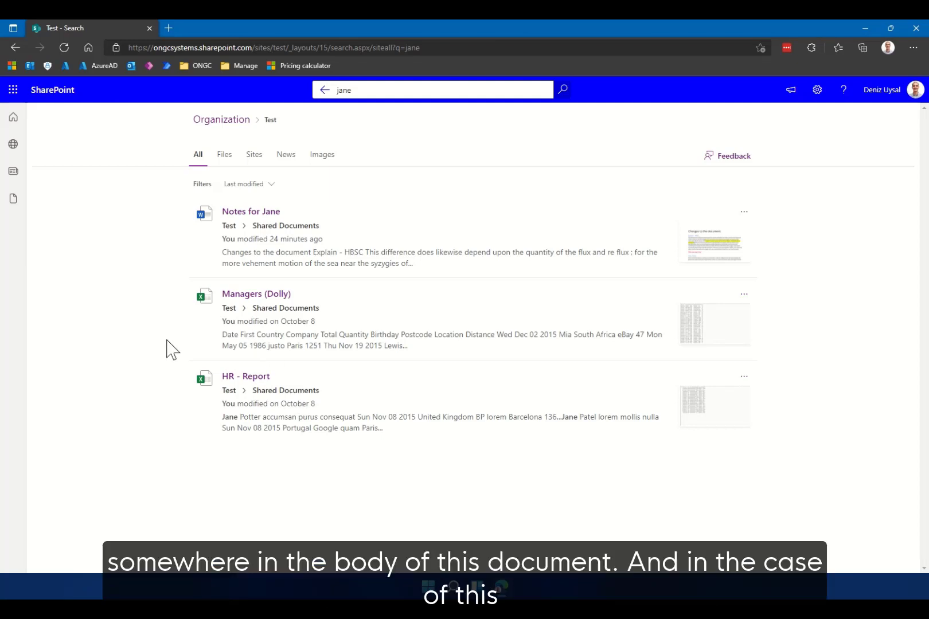
pyautogui.moveTo(252, 413)
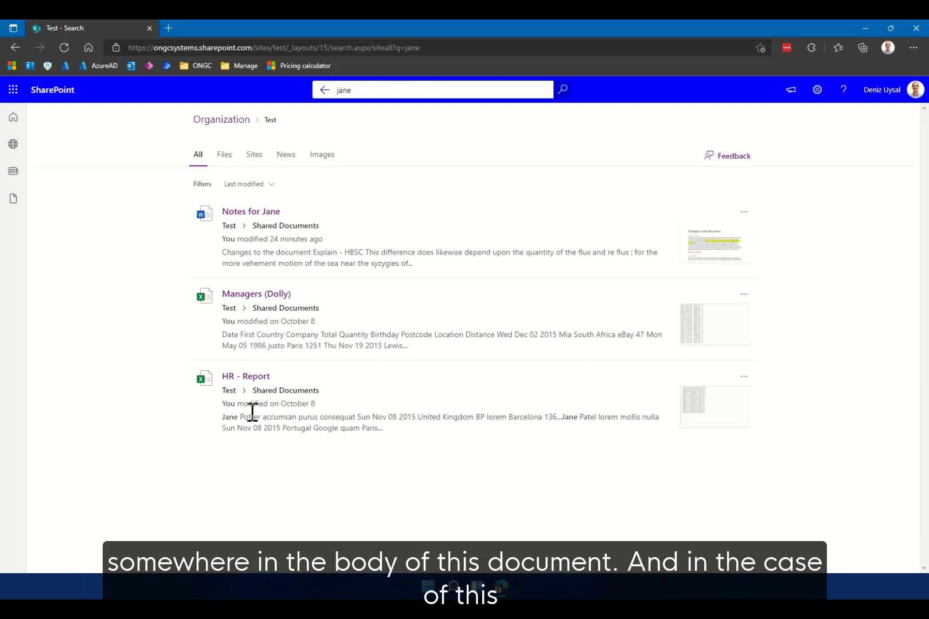
pyautogui.moveTo(235, 400)
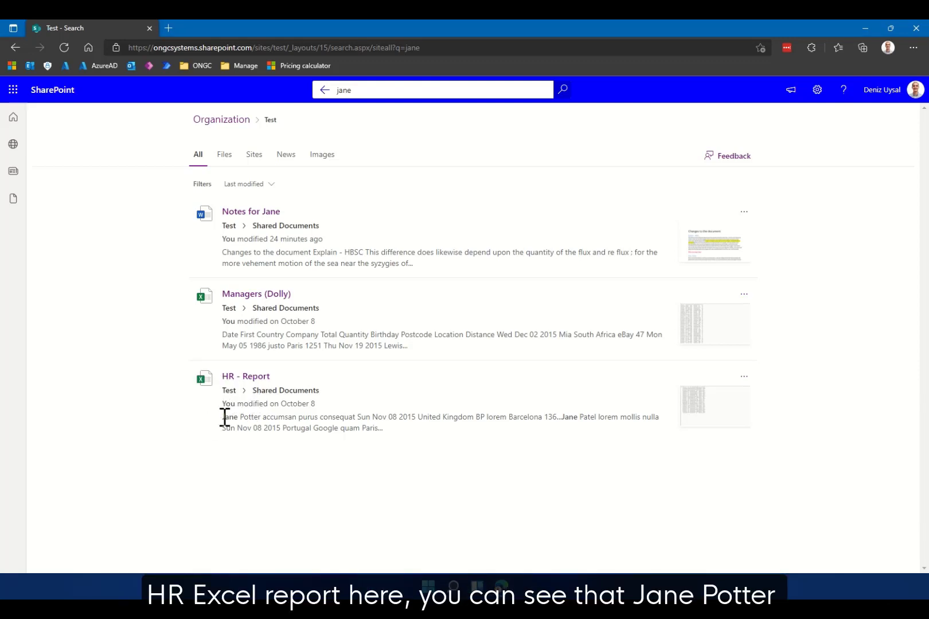
pyautogui.moveTo(225, 428)
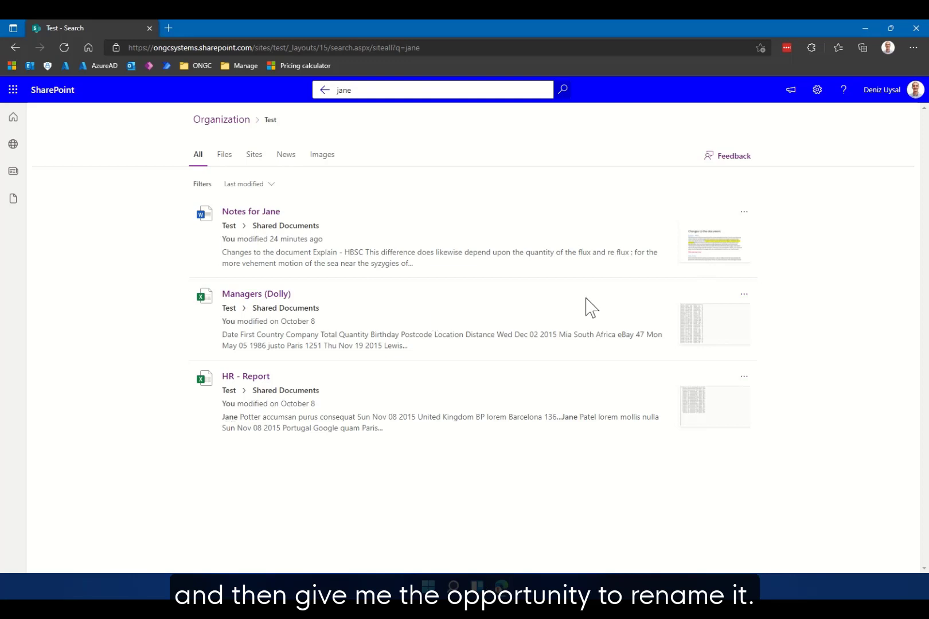
pyautogui.moveTo(563, 201)
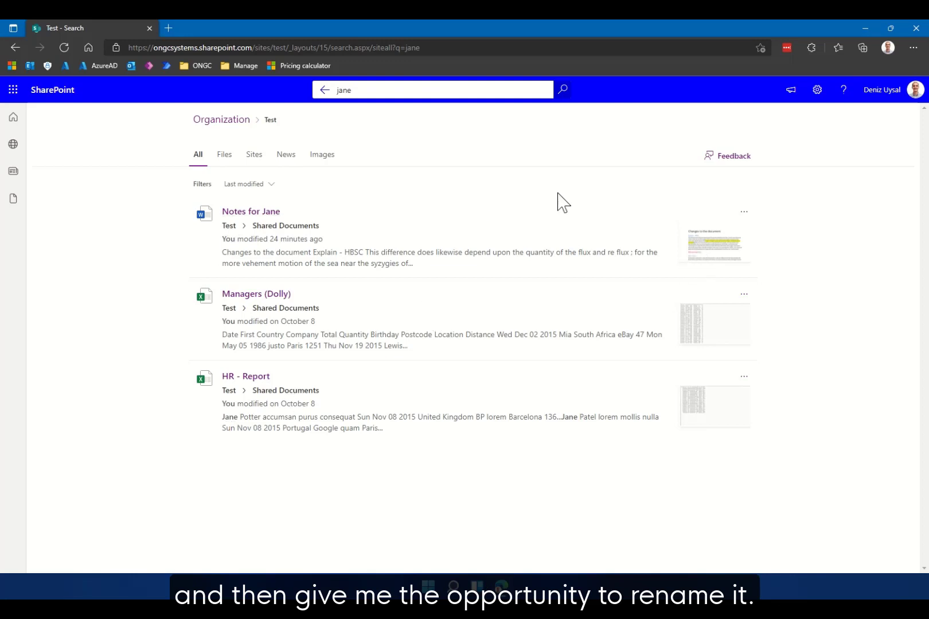
pyautogui.moveTo(276, 232)
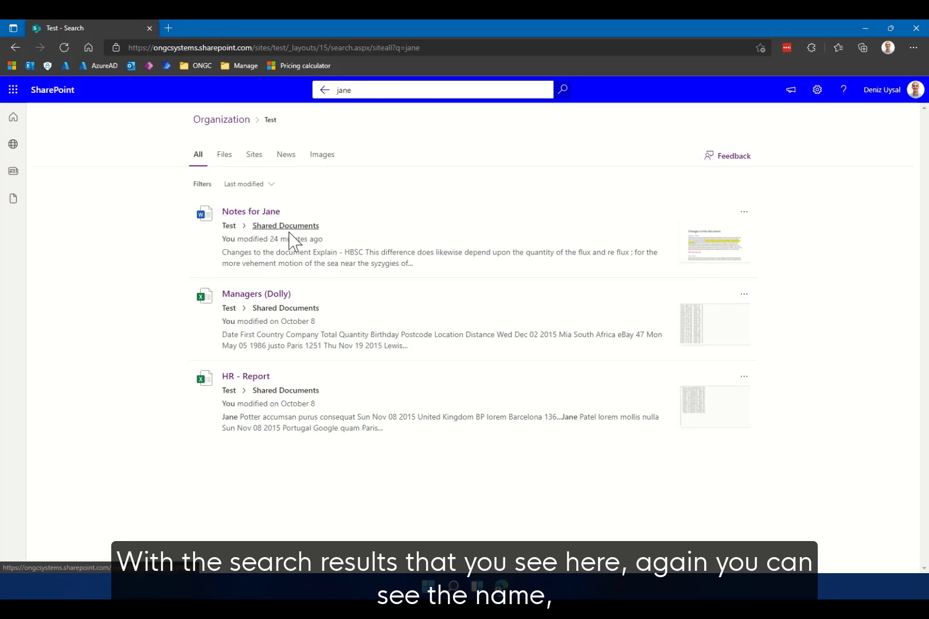
pyautogui.moveTo(285, 226)
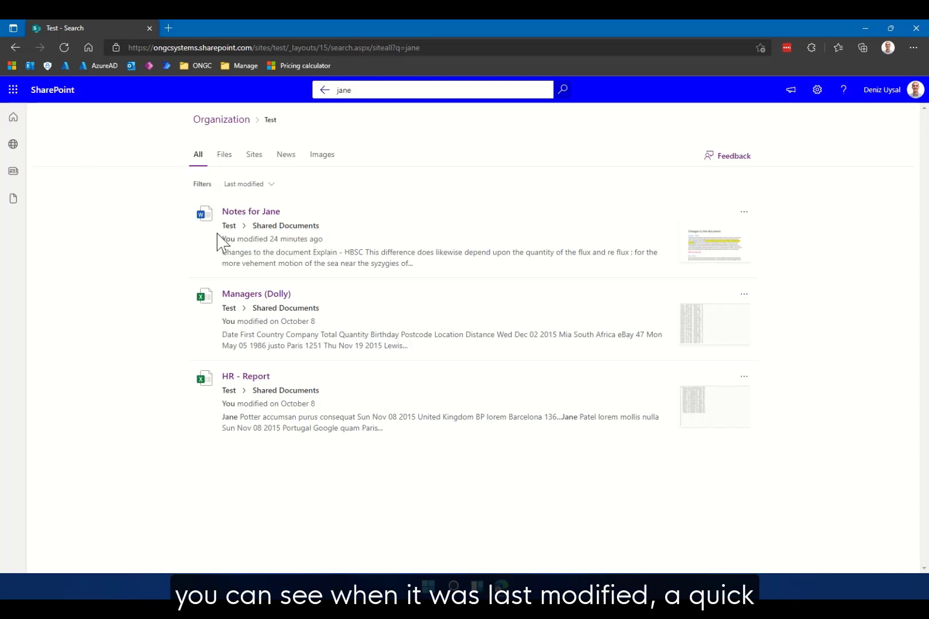
pyautogui.moveTo(348, 247)
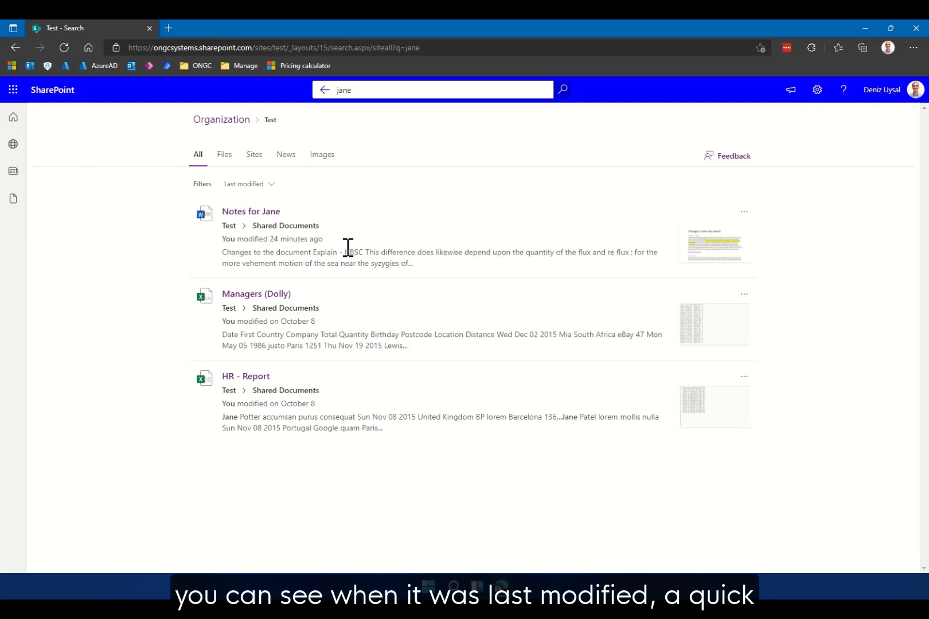
pyautogui.moveTo(402, 285)
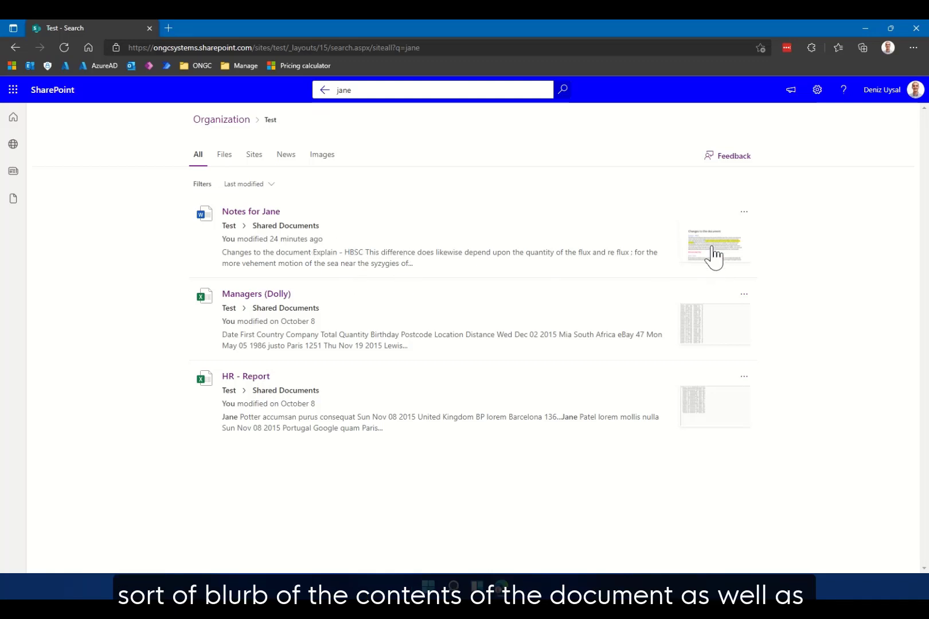
pyautogui.moveTo(707, 346)
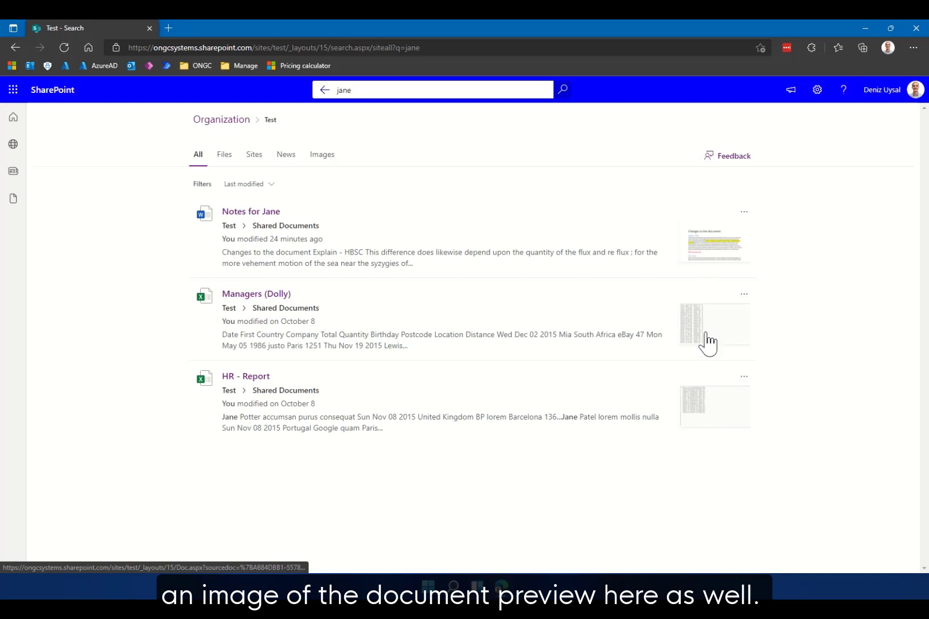
pyautogui.moveTo(381, 202)
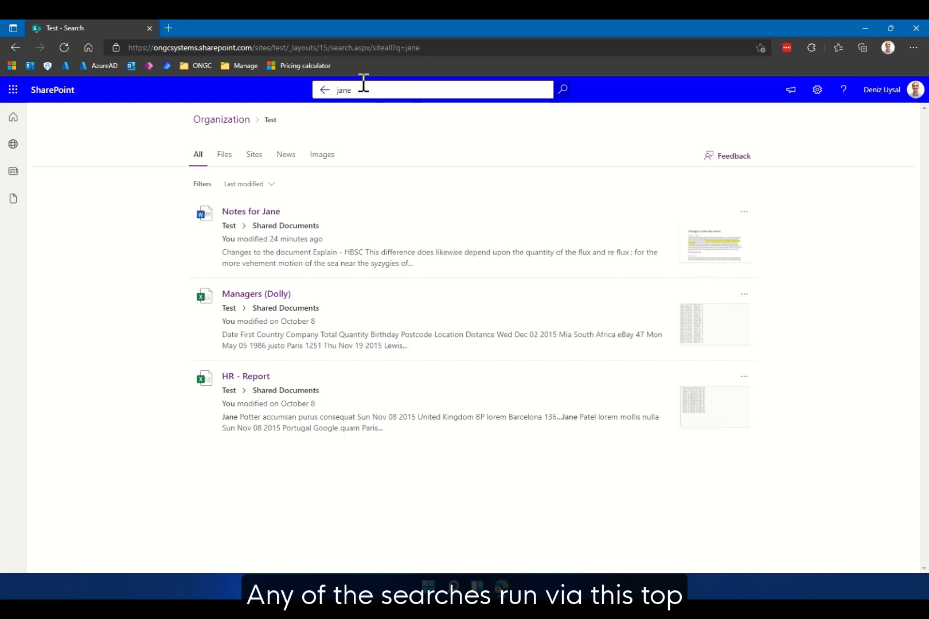
pyautogui.moveTo(437, 232)
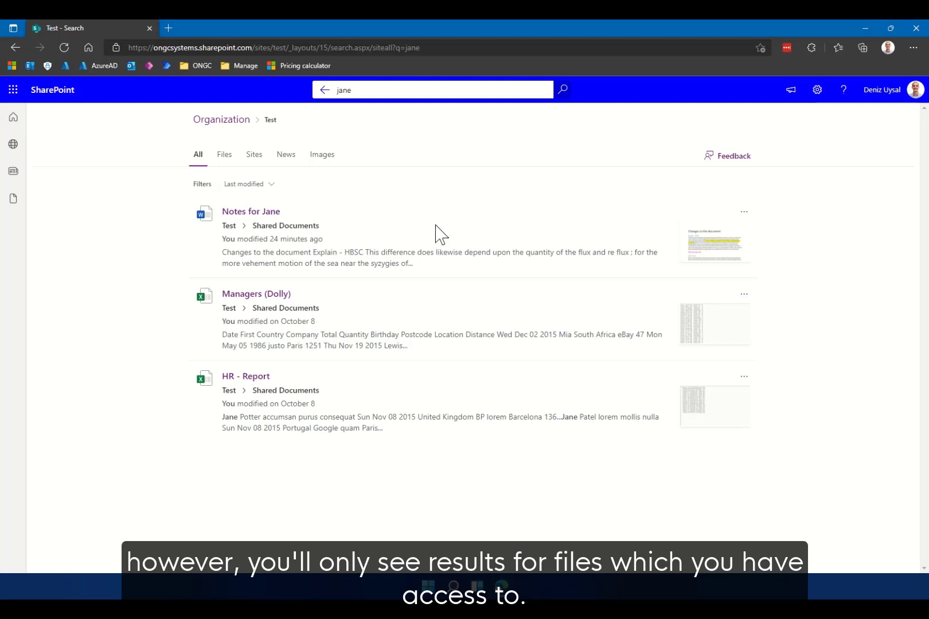
pyautogui.moveTo(320, 221)
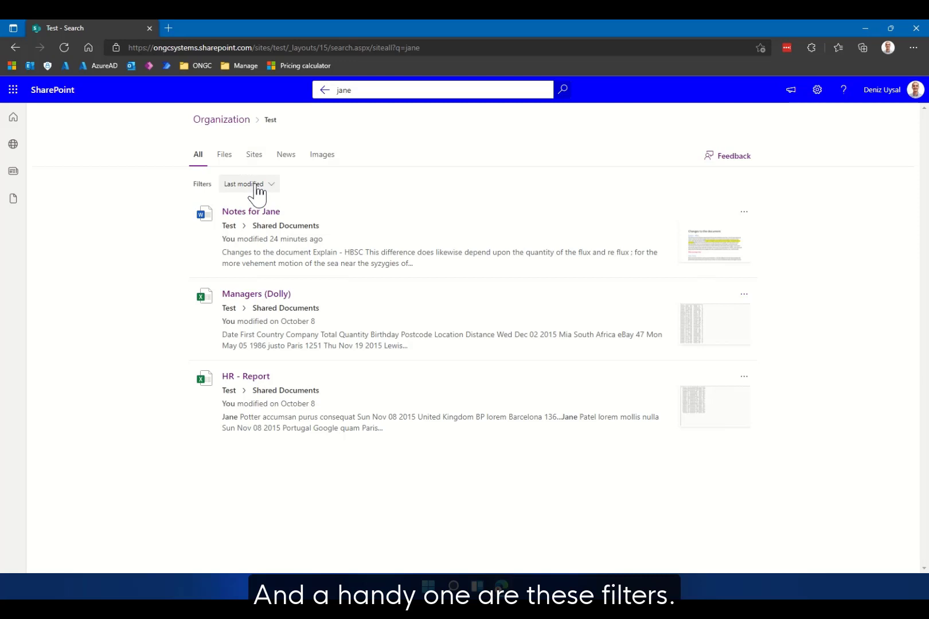
# Apply the Last modified 'Past year' filter to the jane results
pyautogui.click(248, 183)
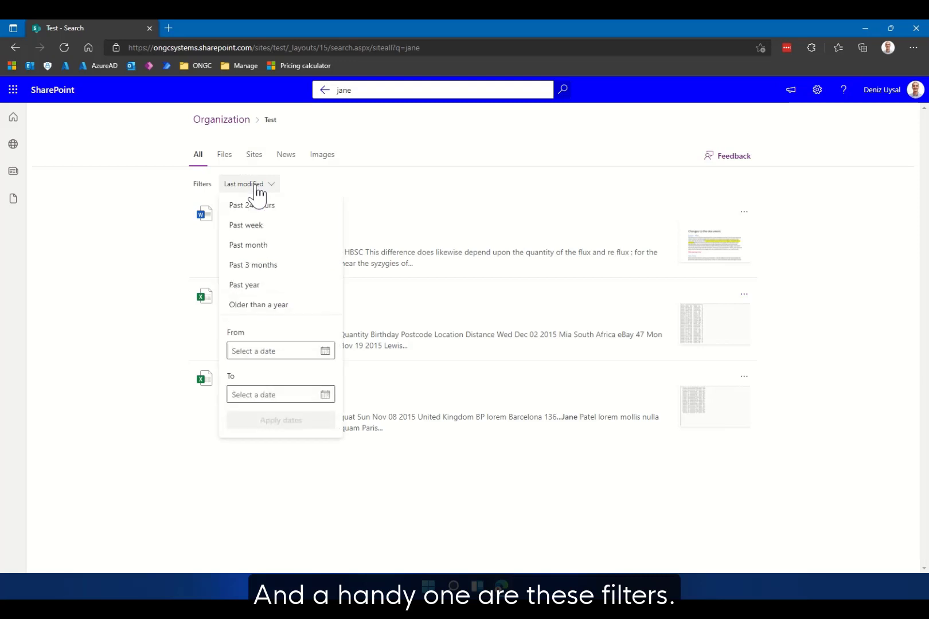
pyautogui.moveTo(275, 299)
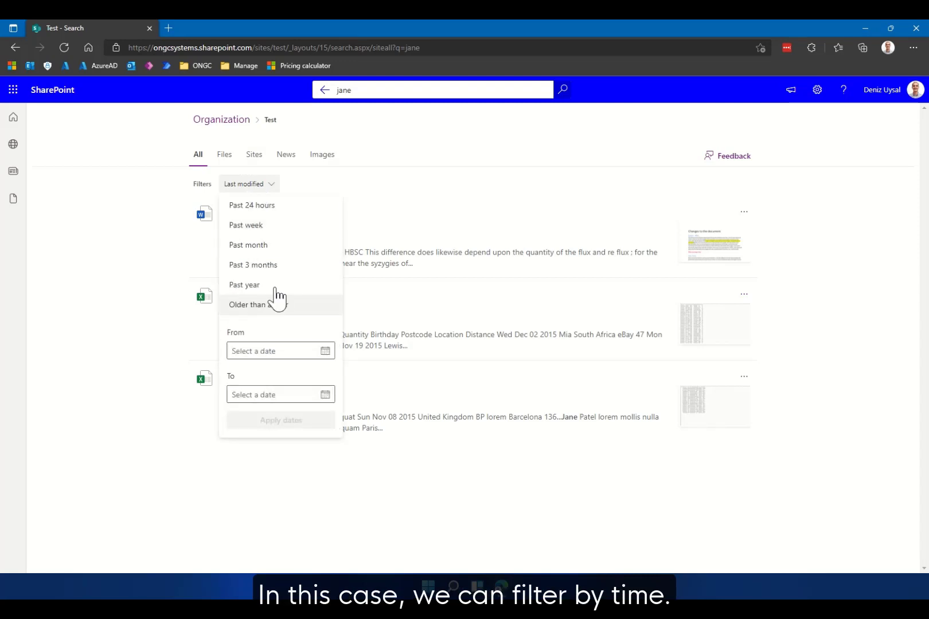
pyautogui.moveTo(257, 287)
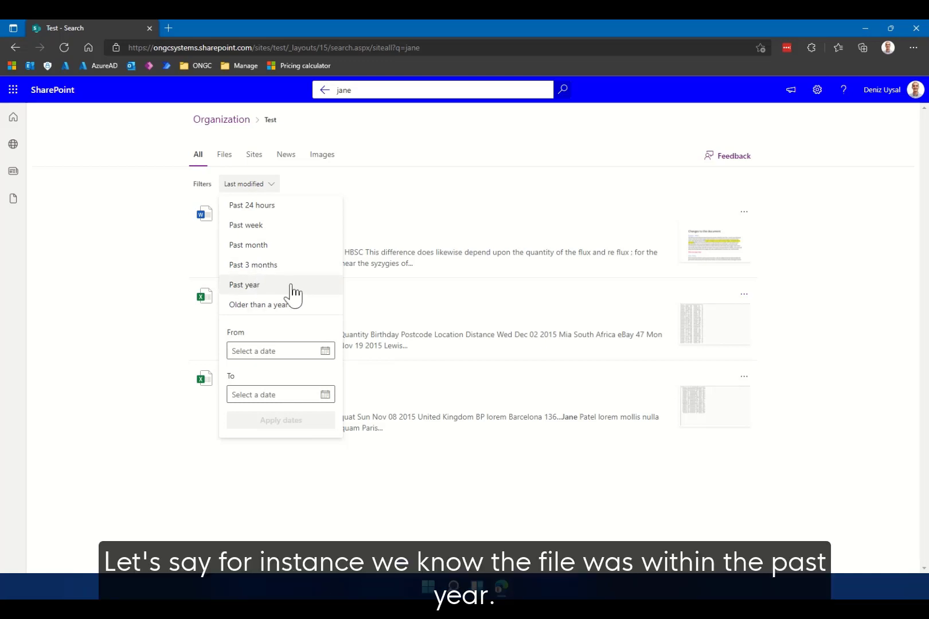
pyautogui.moveTo(253, 300)
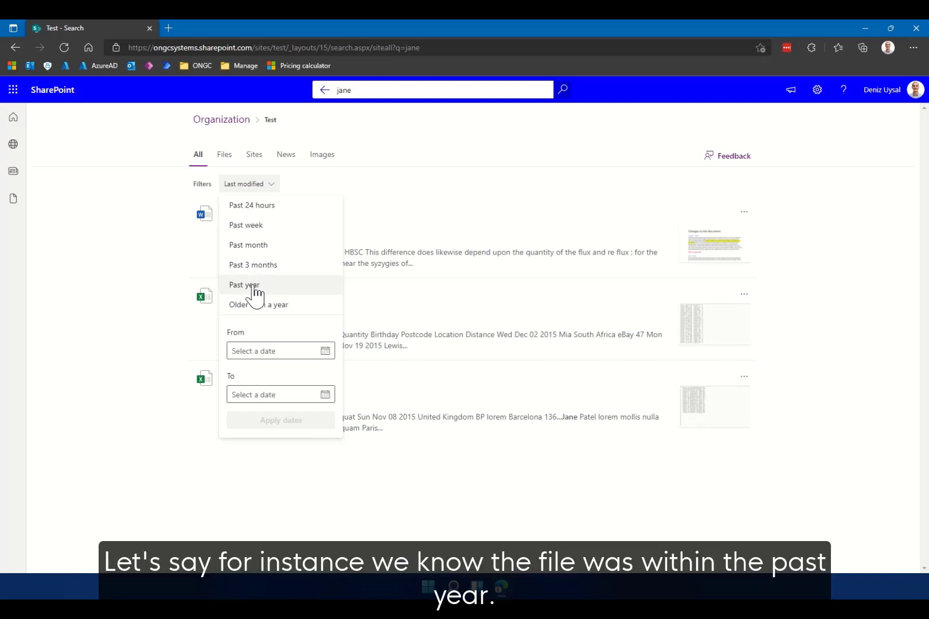
pyautogui.click(245, 285)
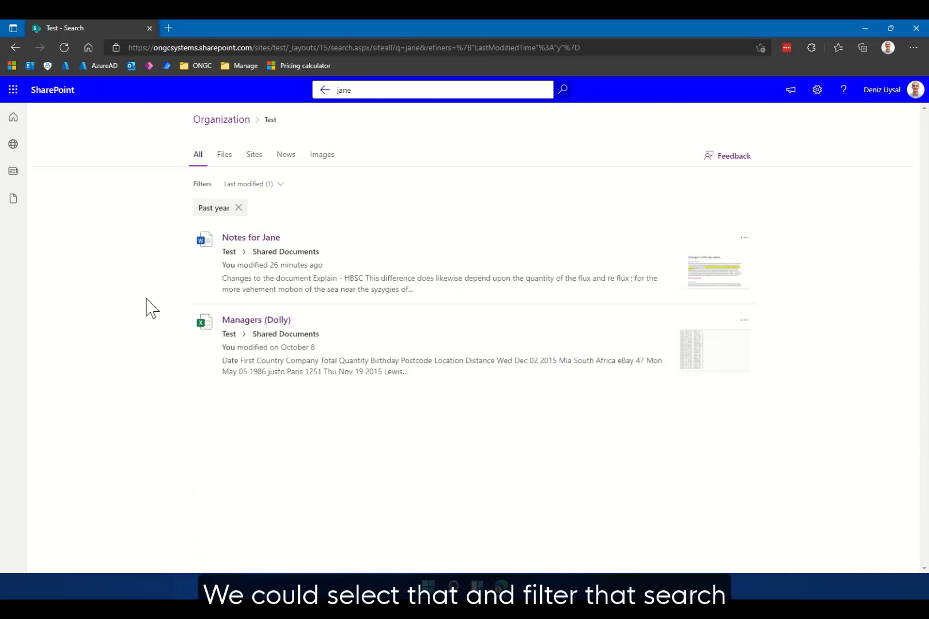
pyautogui.moveTo(179, 373)
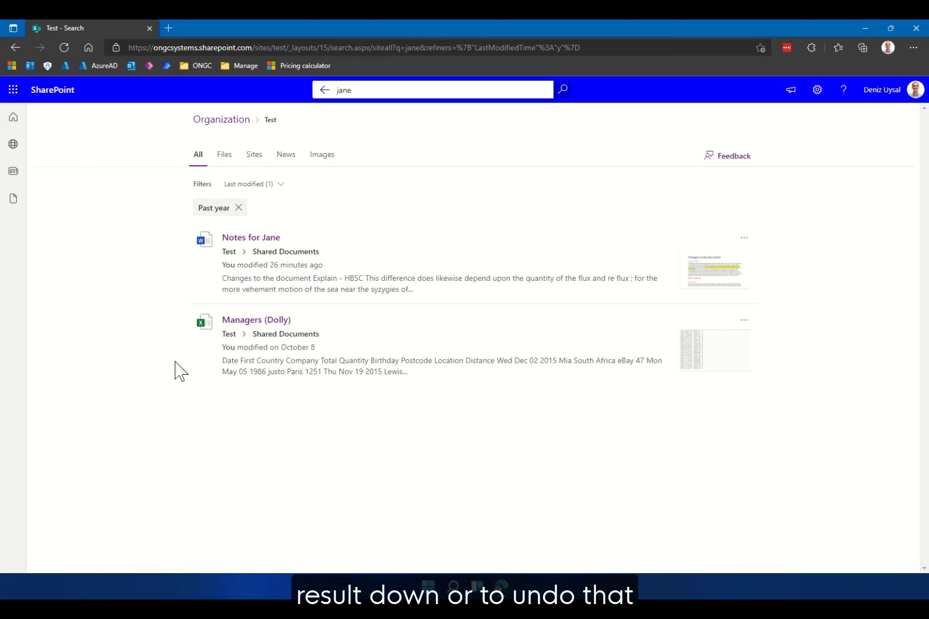
# Clear the Past year filter chip so HR - Report returns
pyautogui.click(238, 208)
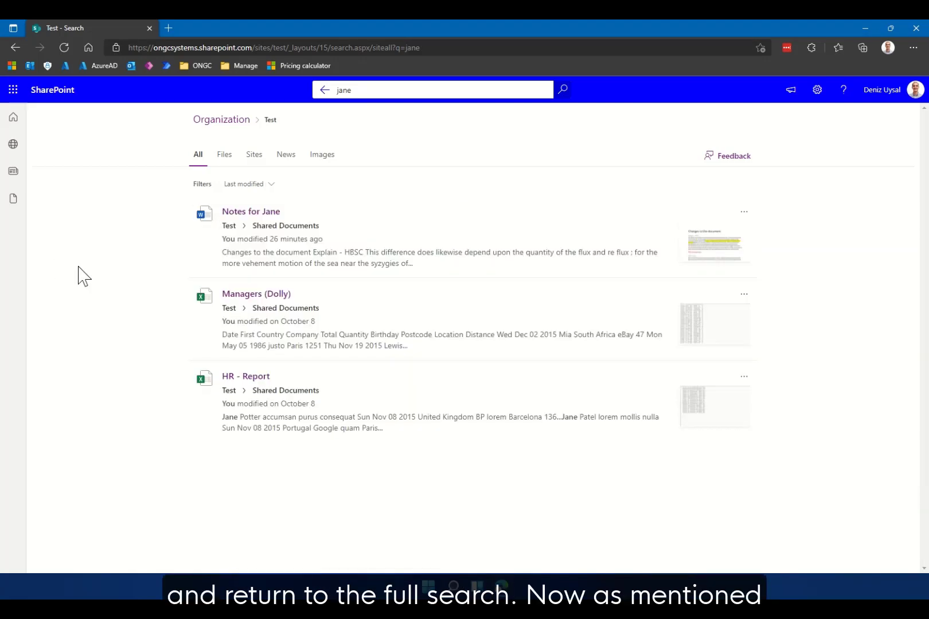
pyautogui.moveTo(253, 155)
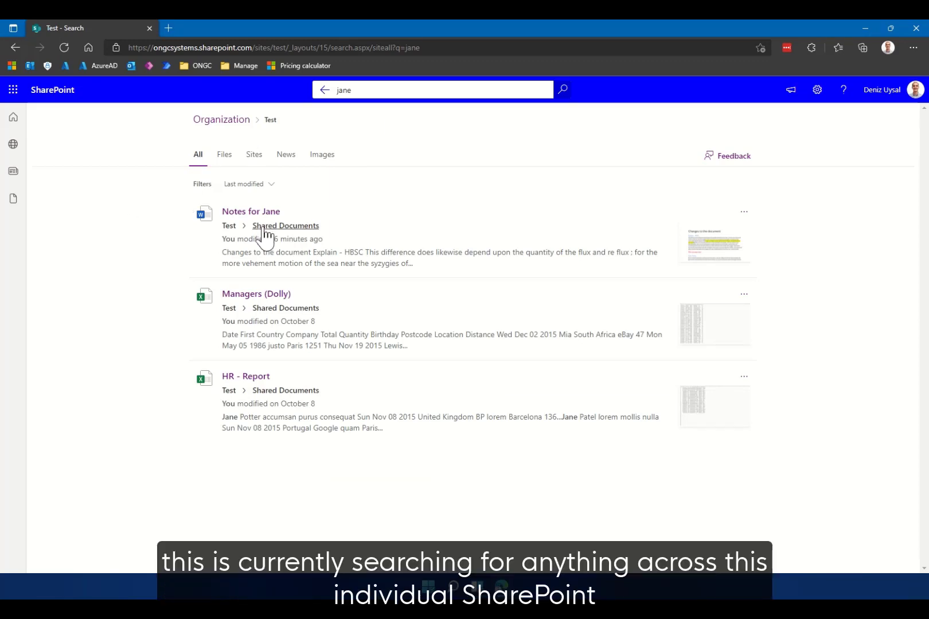
pyautogui.moveTo(178, 234)
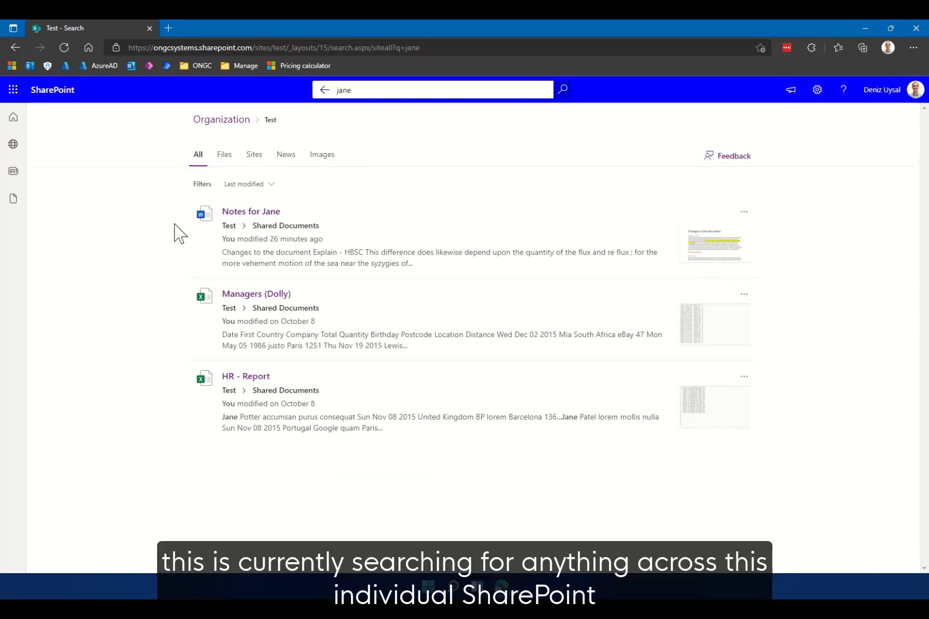
pyautogui.moveTo(172, 241)
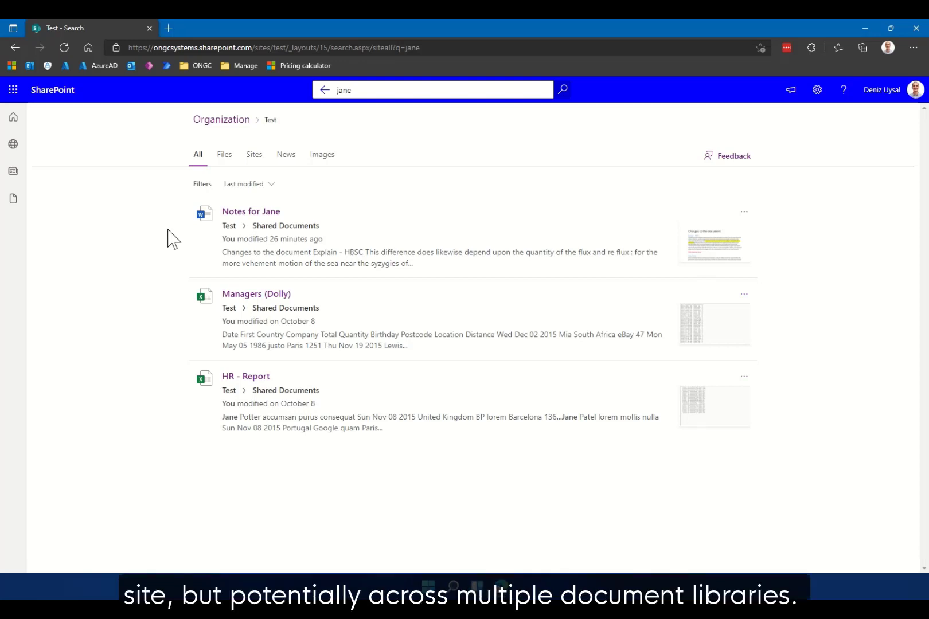
pyautogui.moveTo(165, 236)
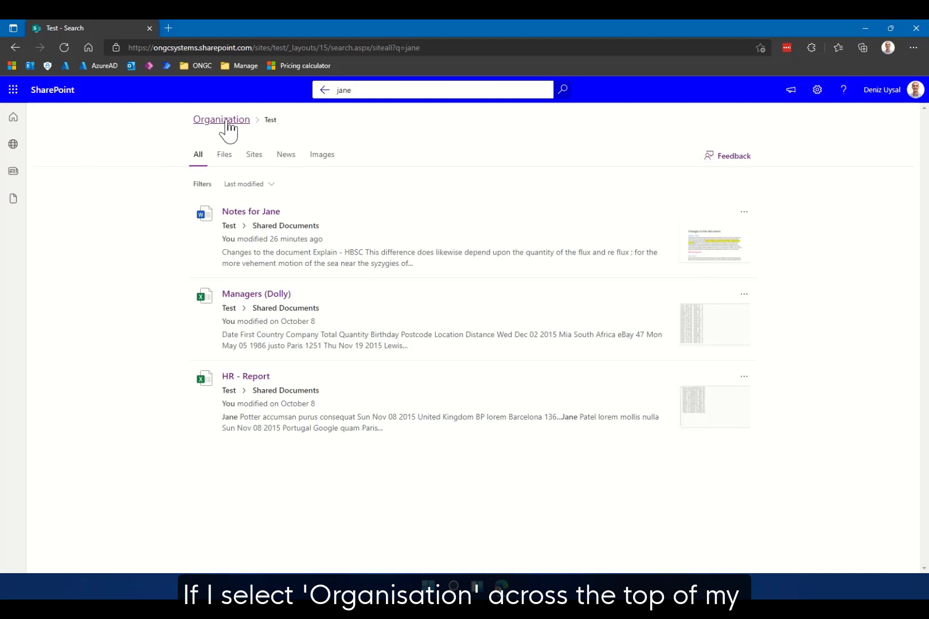
pyautogui.moveTo(210, 127)
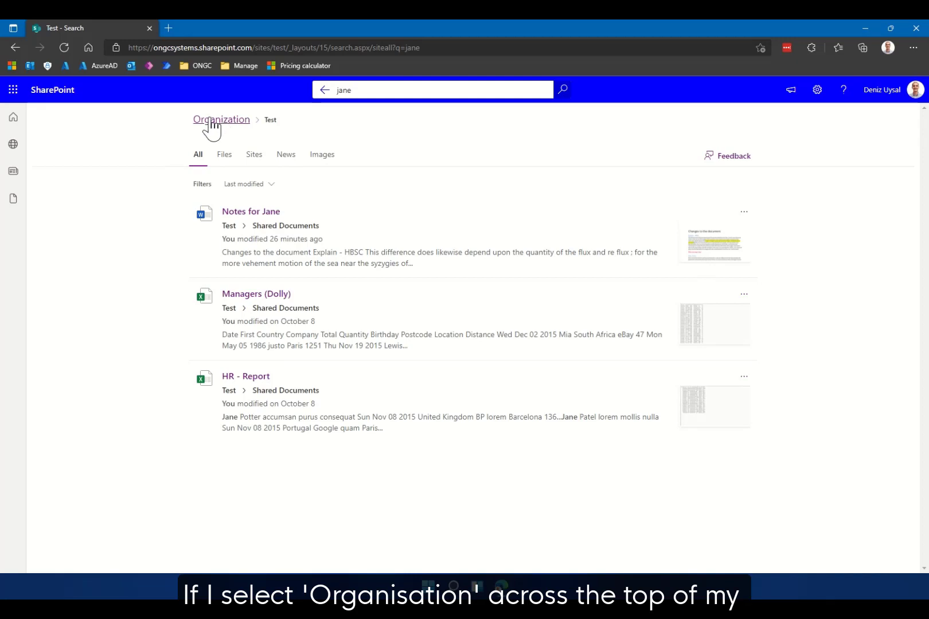
# Switch the jane search scope to Organization via the breadcrumb
pyautogui.click(222, 119)
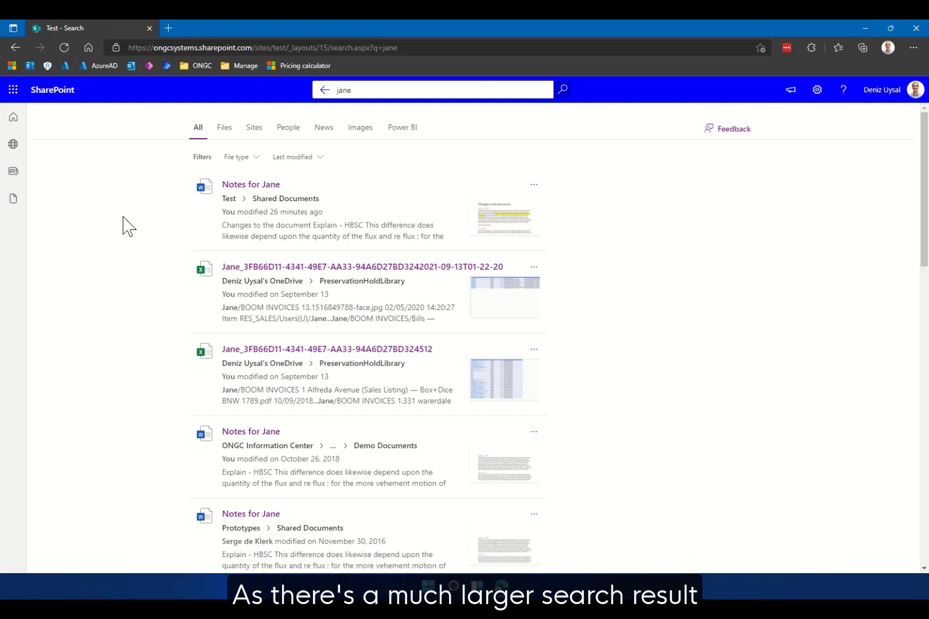
pyautogui.moveTo(472, 456)
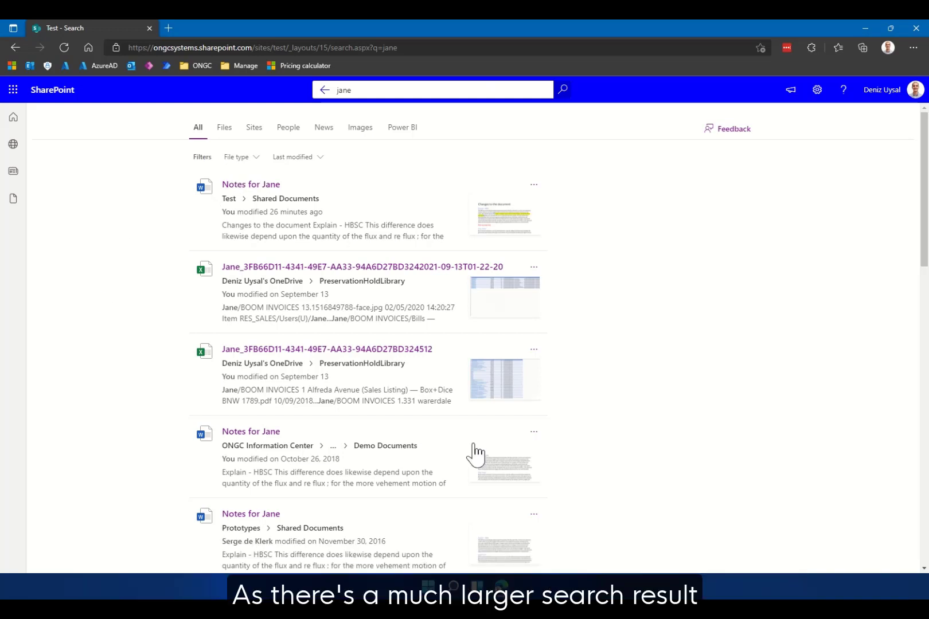
pyautogui.moveTo(250, 207)
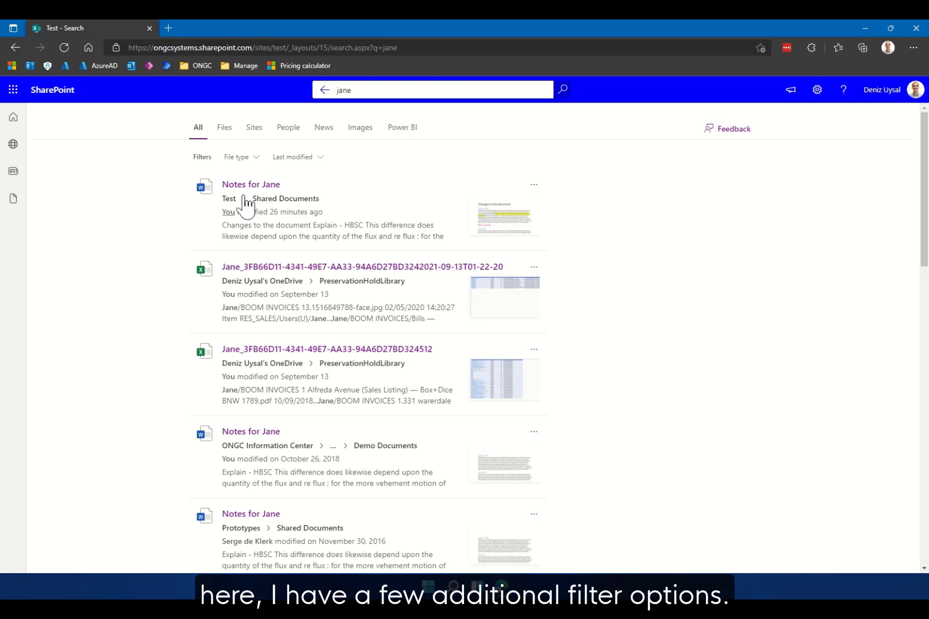
pyautogui.moveTo(237, 160)
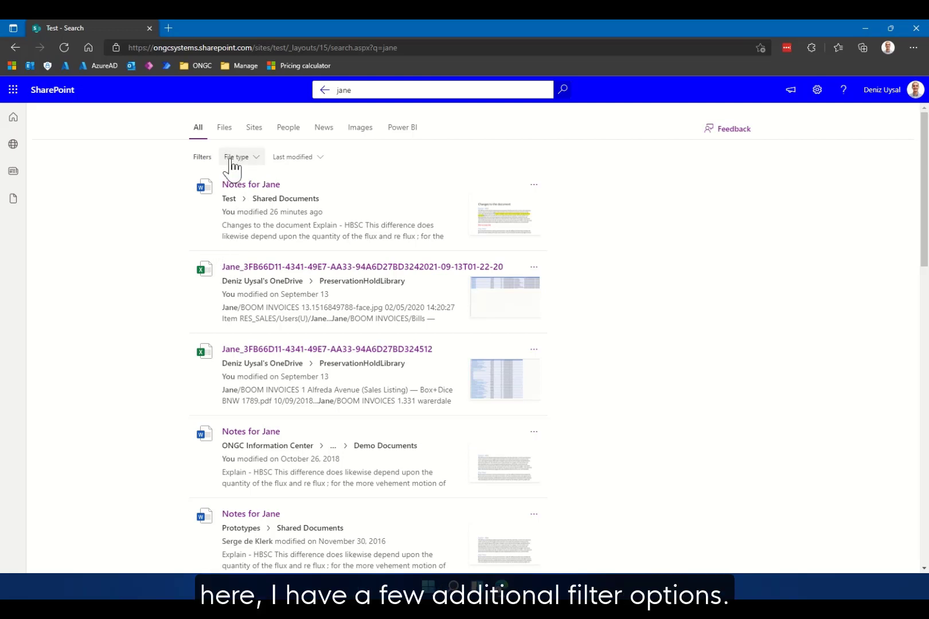
# Apply a Word-only File type filter to the jane results, then remove it
pyautogui.click(298, 156)
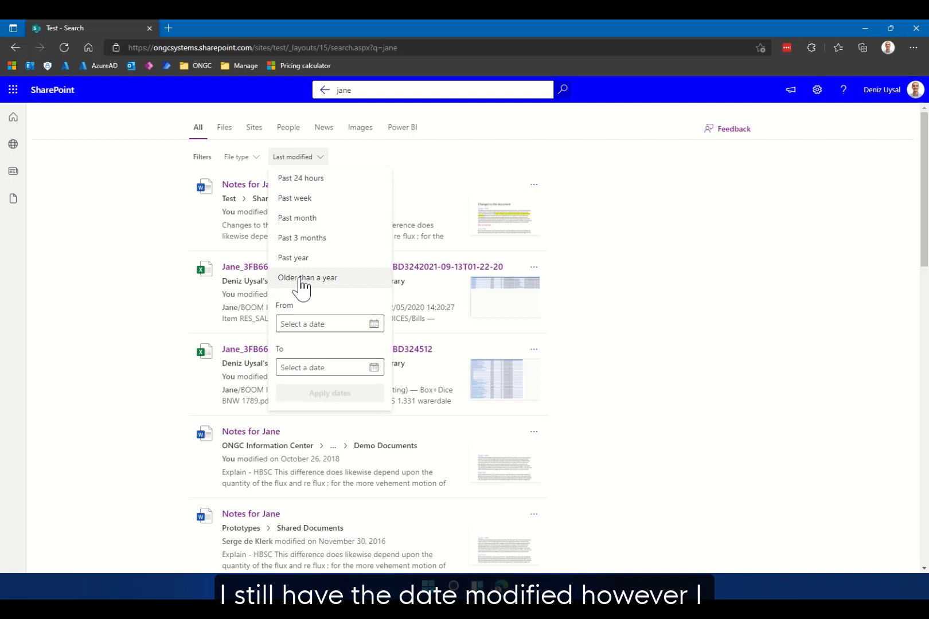
pyautogui.moveTo(303, 164)
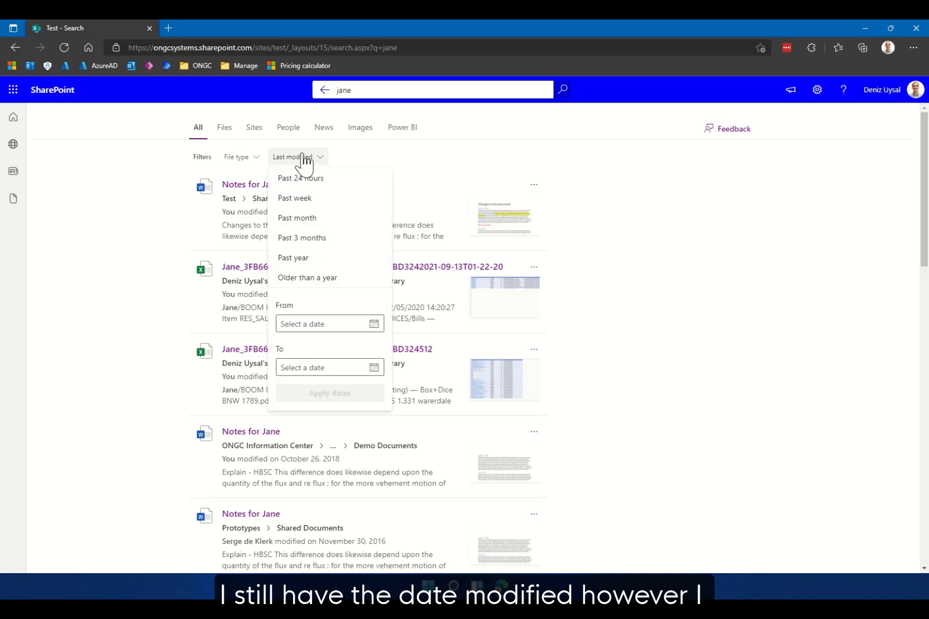
pyautogui.click(238, 156)
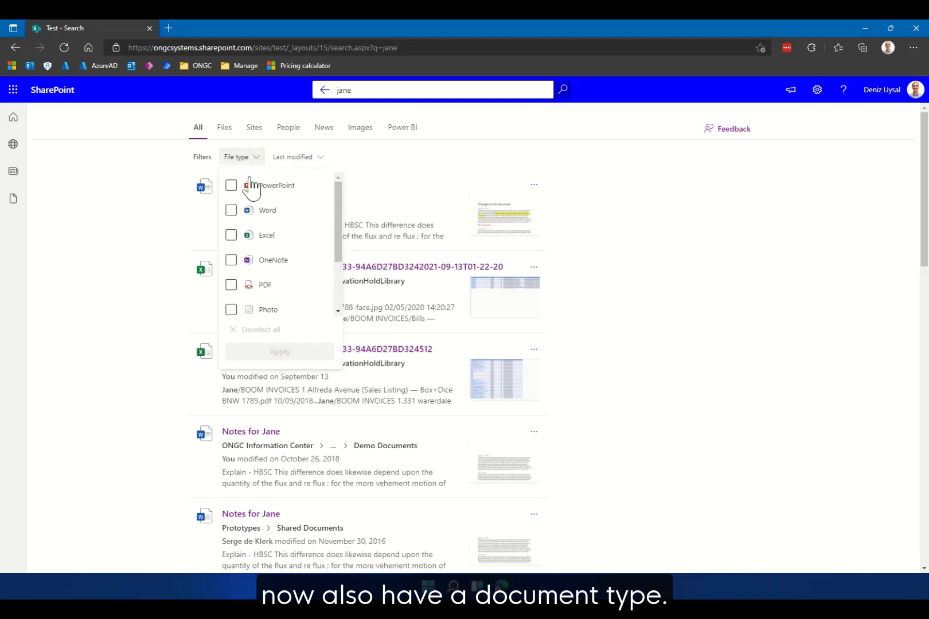
pyautogui.moveTo(340, 241)
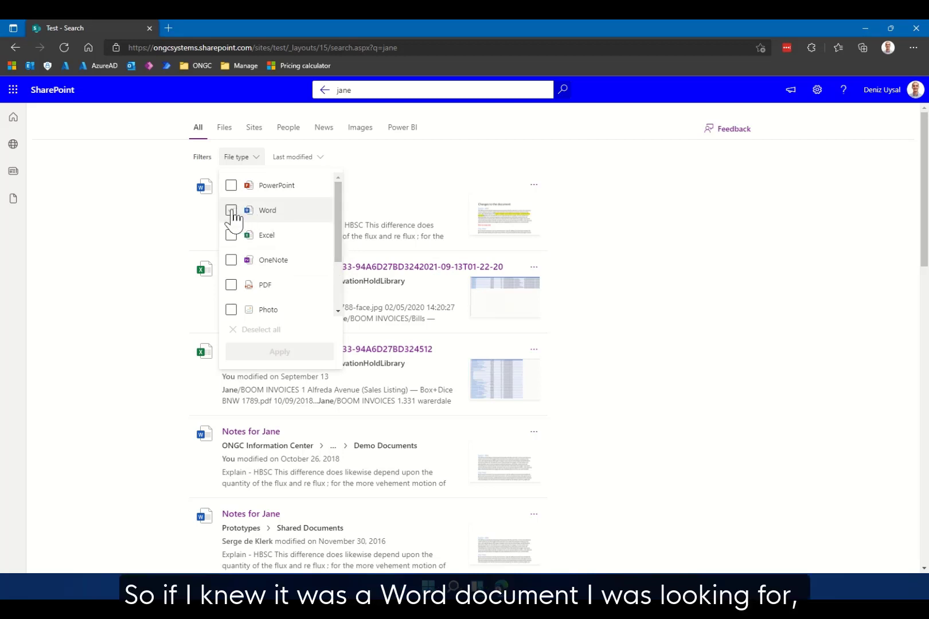
pyautogui.click(230, 209)
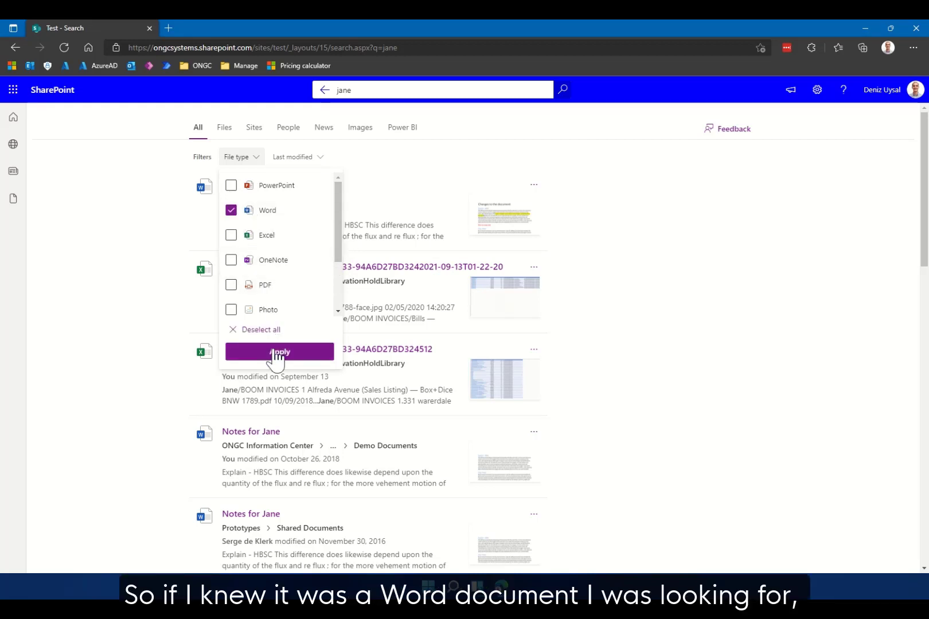
pyautogui.click(278, 352)
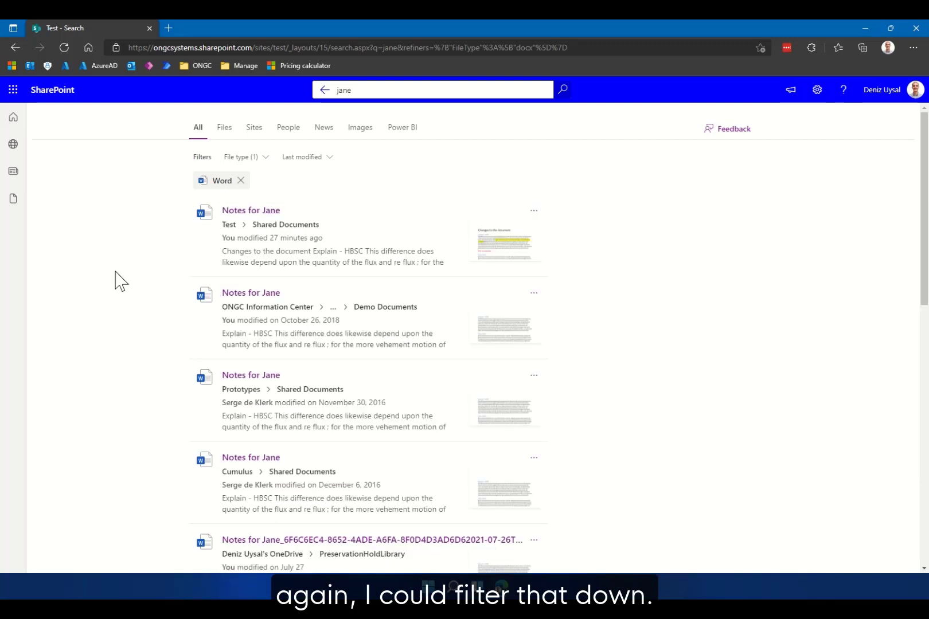
pyautogui.moveTo(241, 182)
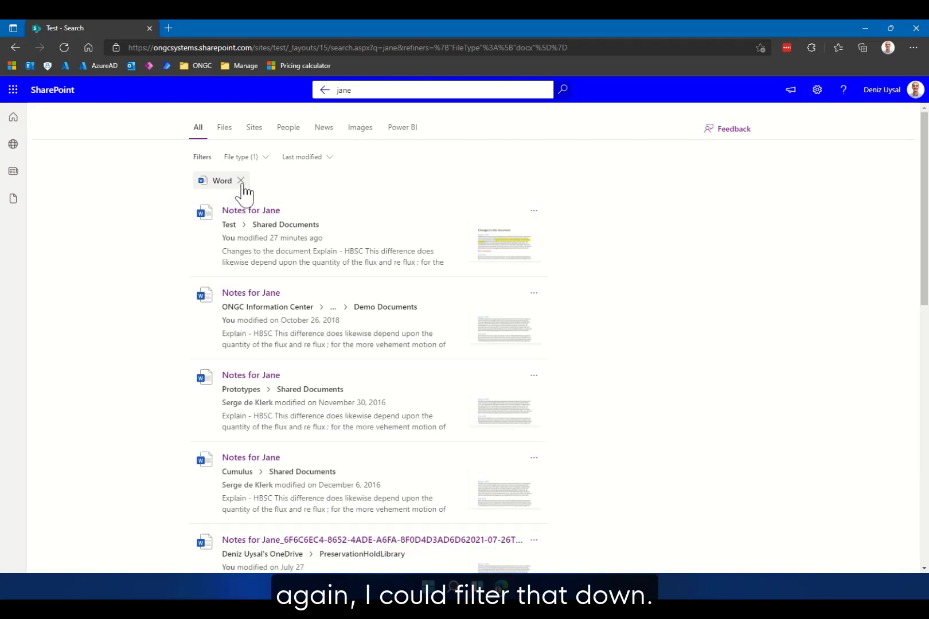
pyautogui.click(241, 181)
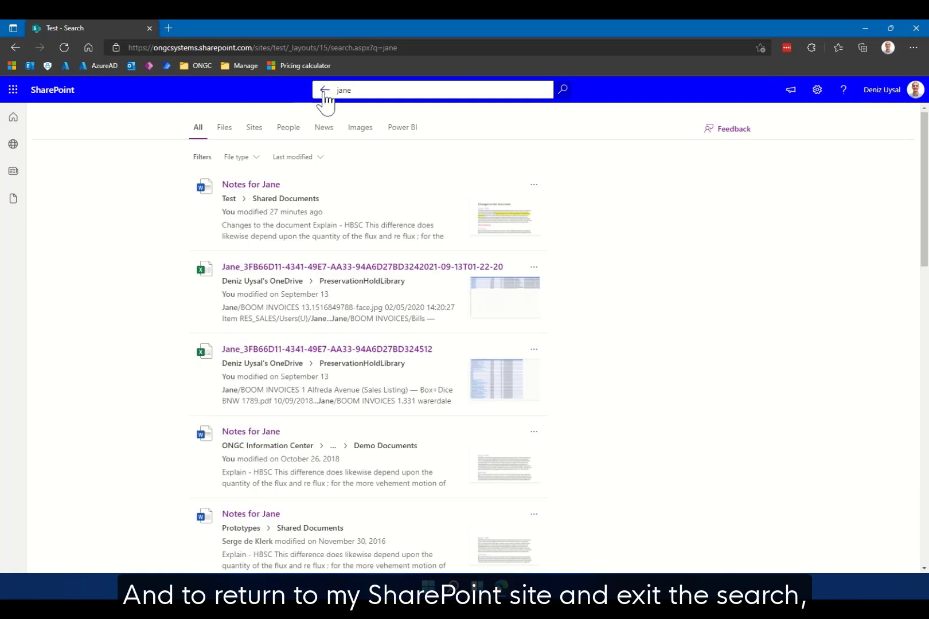
pyautogui.moveTo(327, 90)
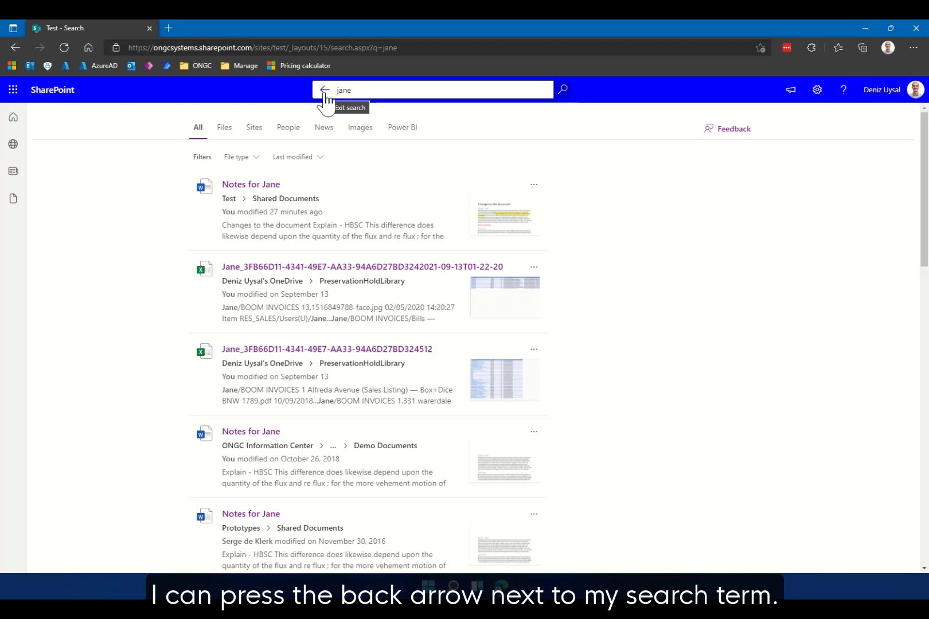
# Exit search and return to the Test site home page
pyautogui.click(324, 89)
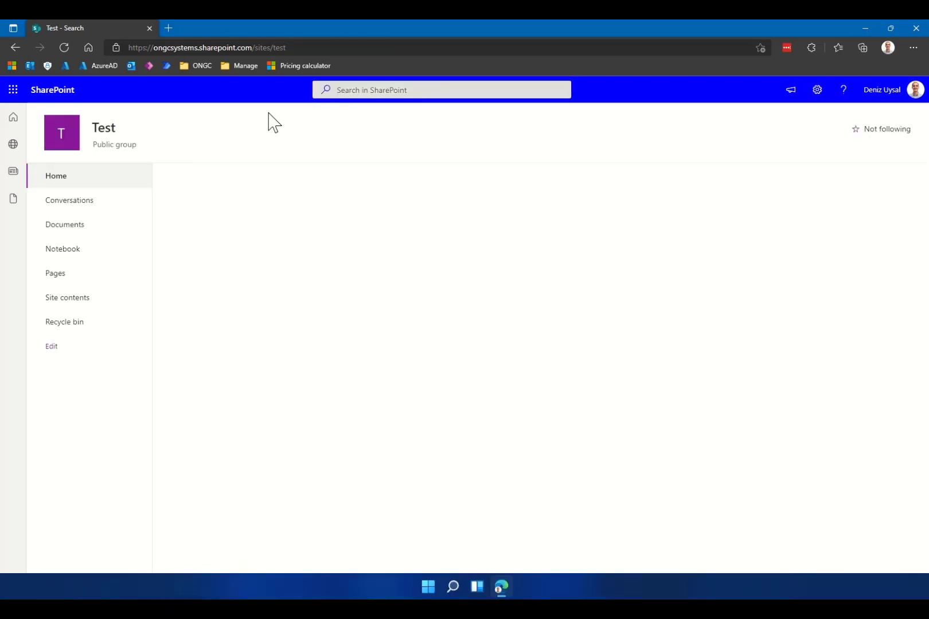
pyautogui.click(55, 176)
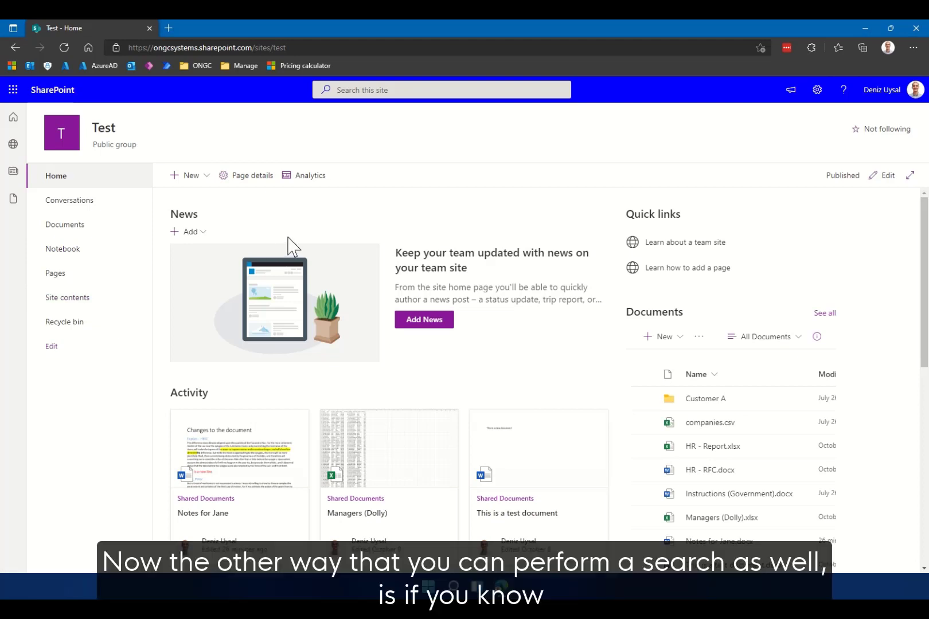
pyautogui.moveTo(296, 242)
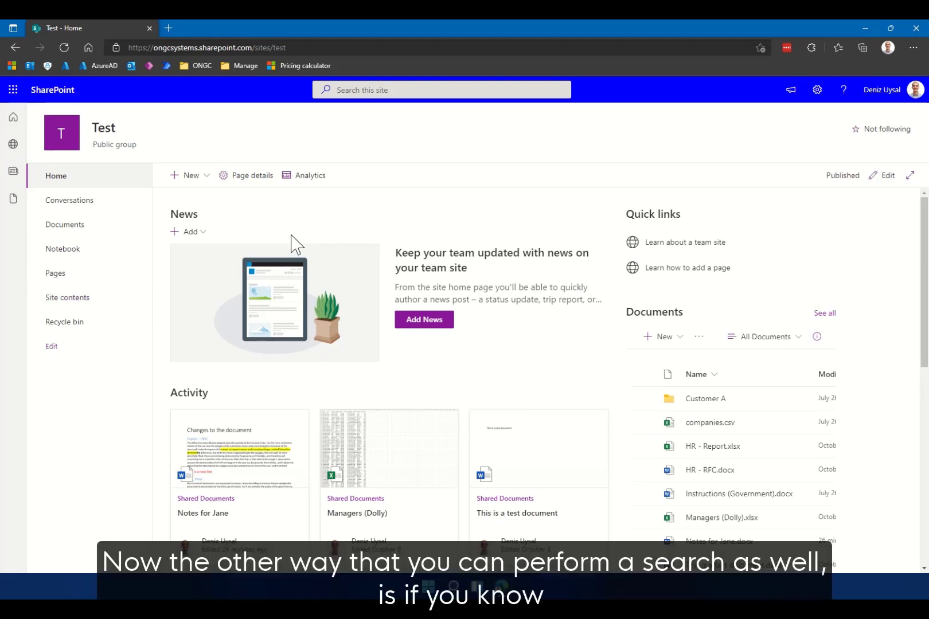
pyautogui.moveTo(269, 240)
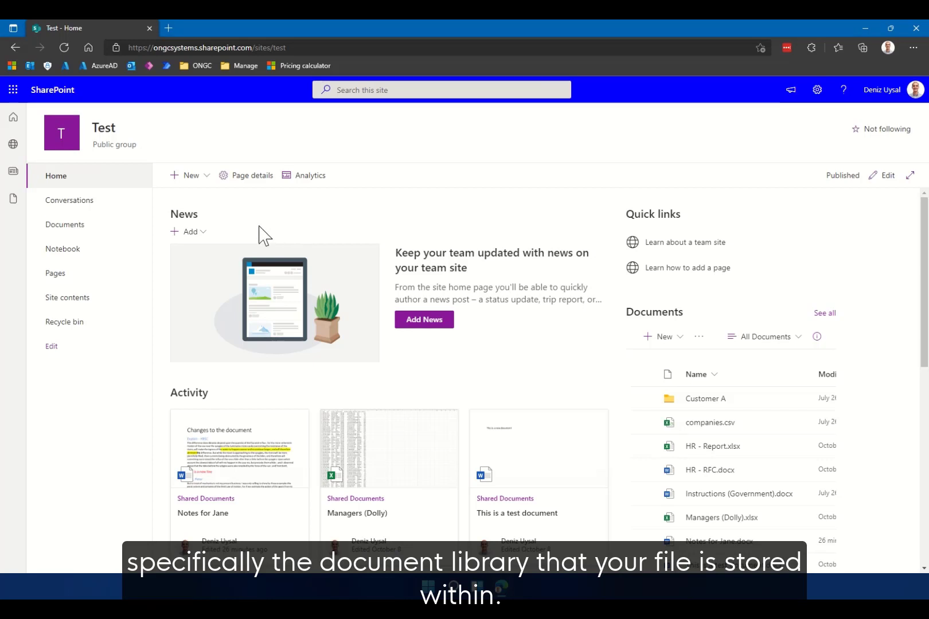
# Open the Documents library and activate the 'Search this library' box
pyautogui.click(64, 225)
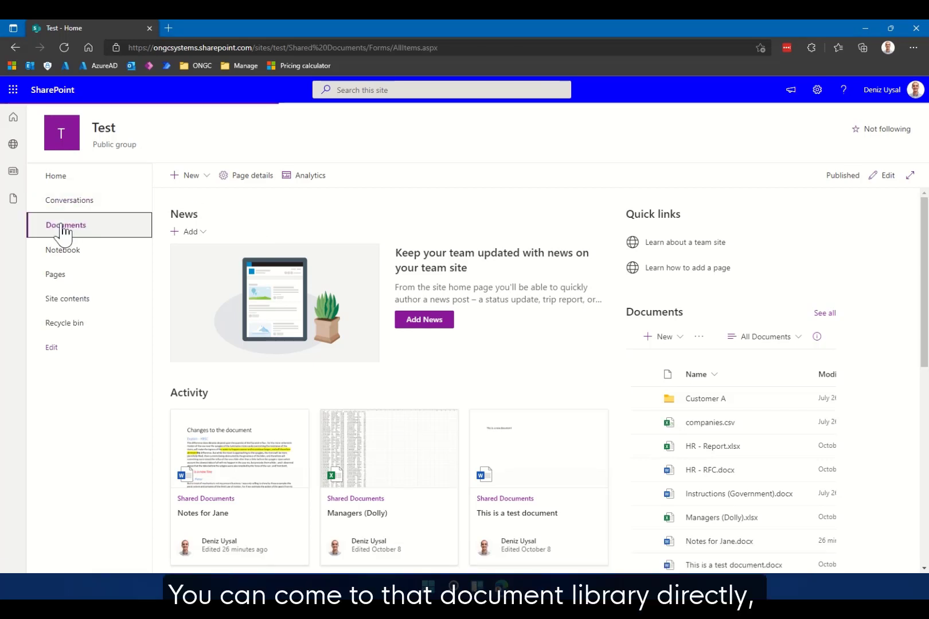
pyautogui.click(65, 225)
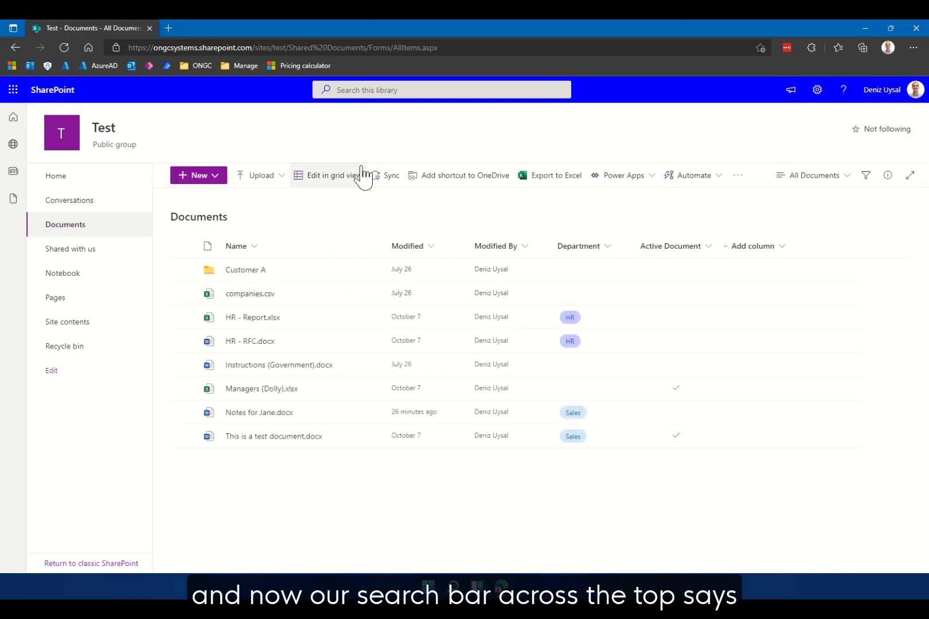
pyautogui.click(440, 90)
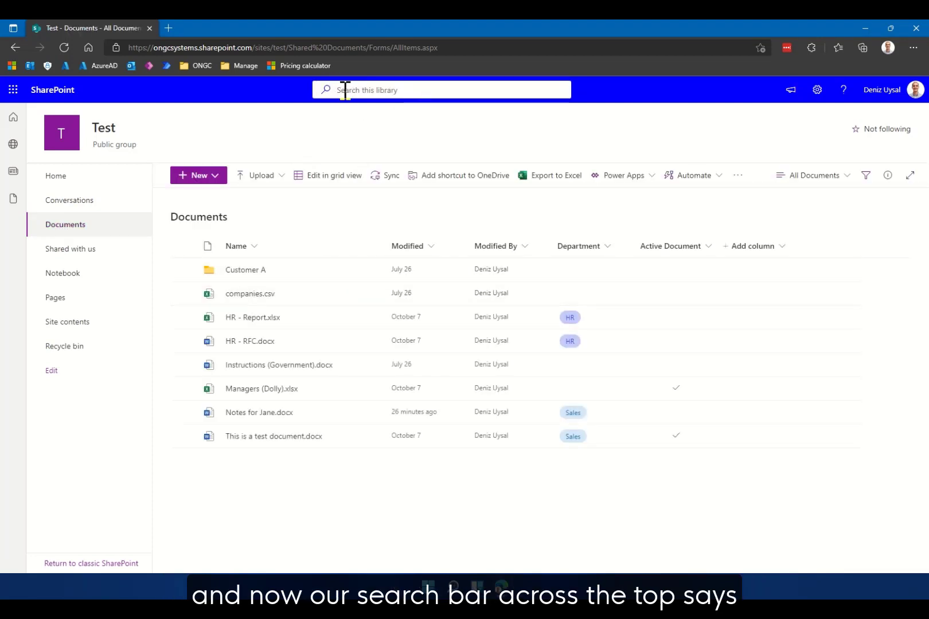
pyautogui.moveTo(388, 91)
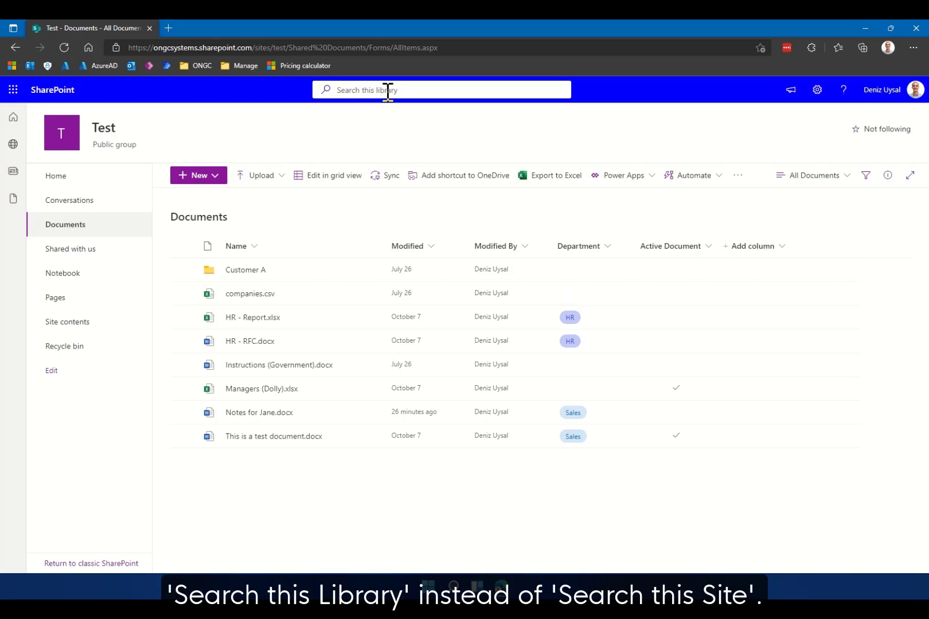
pyautogui.click(408, 89)
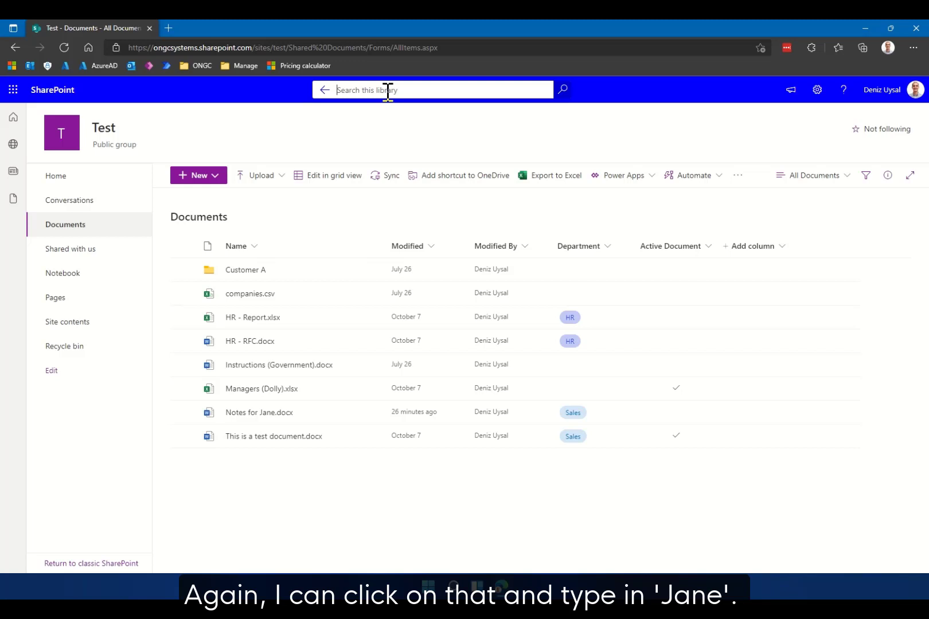
# Search the Documents library for 'jane', listing three matching files
pyautogui.write('jane')
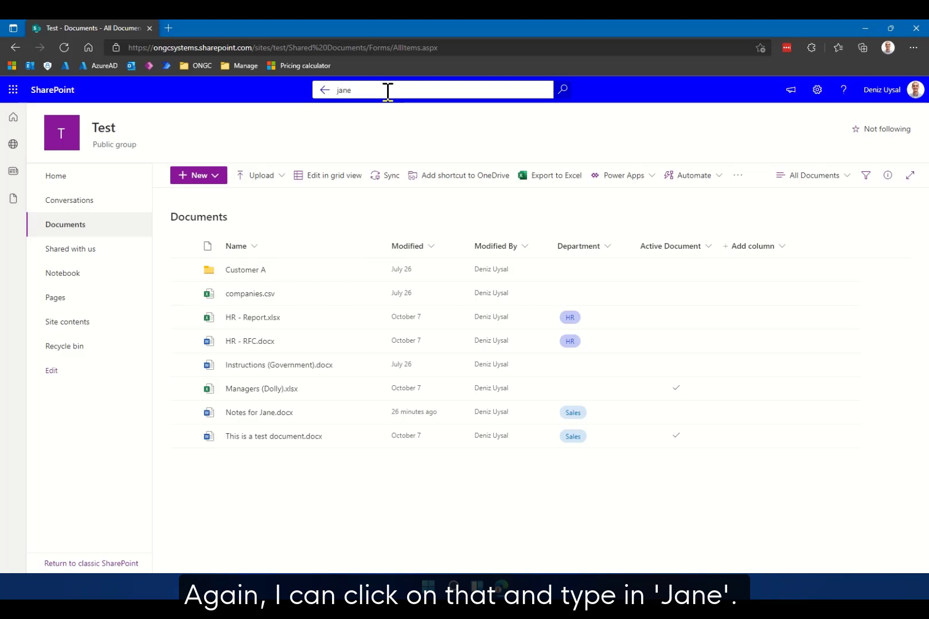
pyautogui.press('Enter')
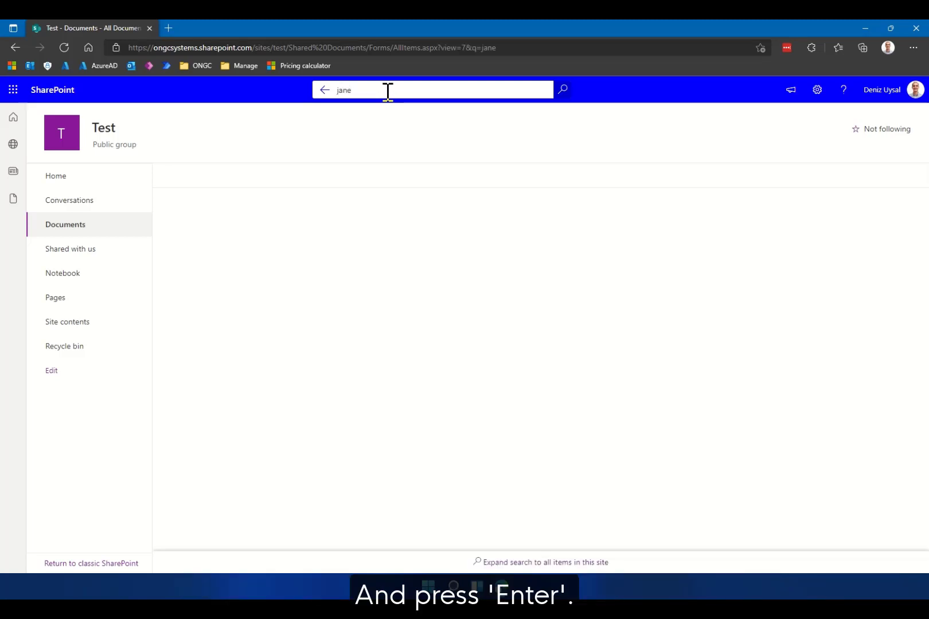
pyautogui.press('Enter')
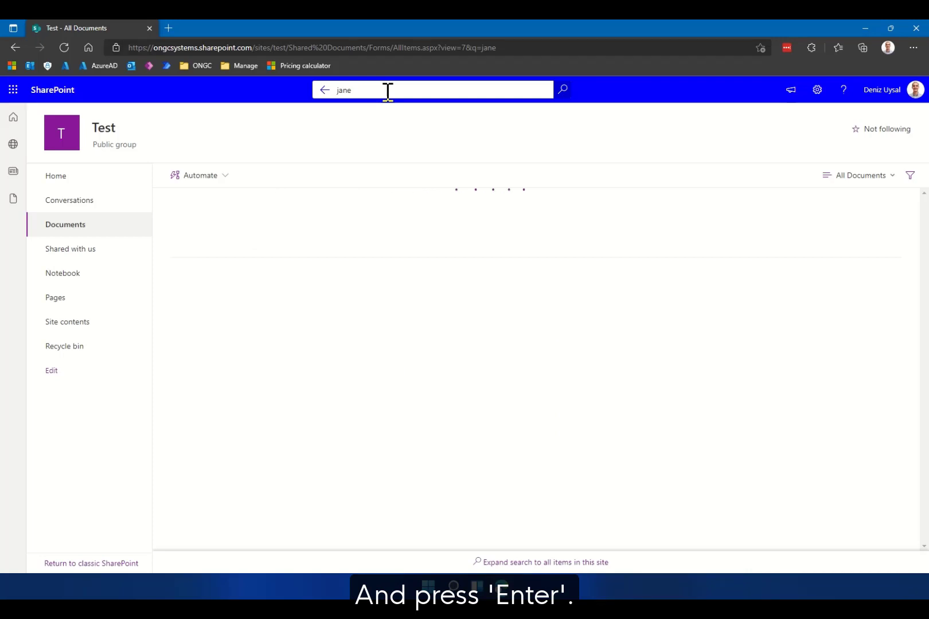
pyautogui.press('Enter')
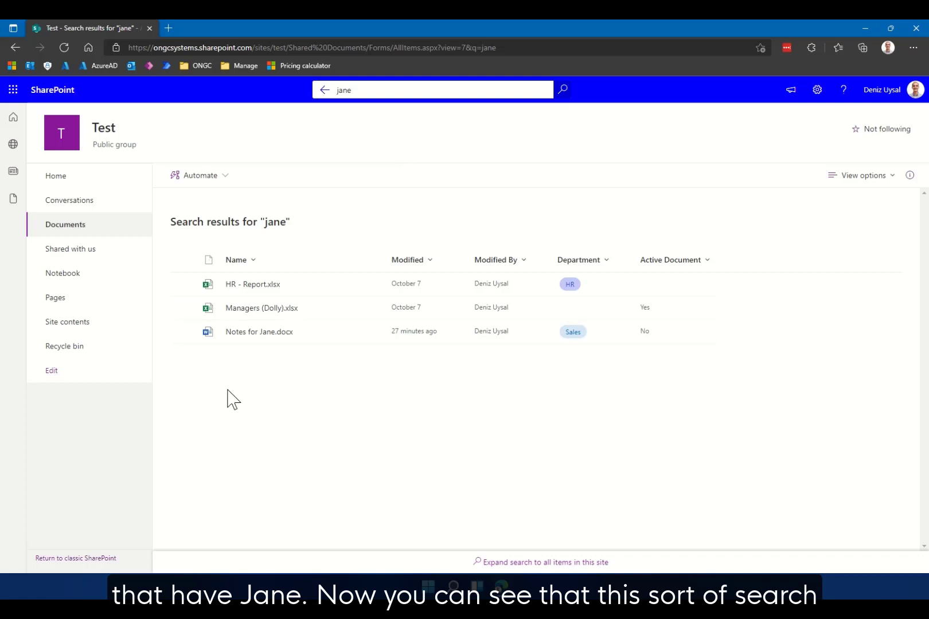
pyautogui.moveTo(381, 226)
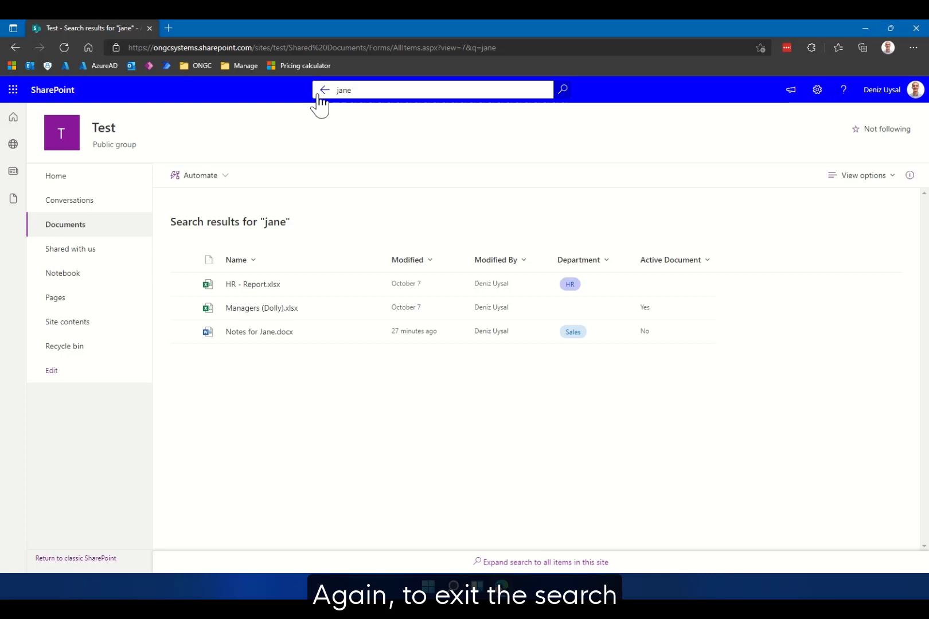
pyautogui.moveTo(324, 90)
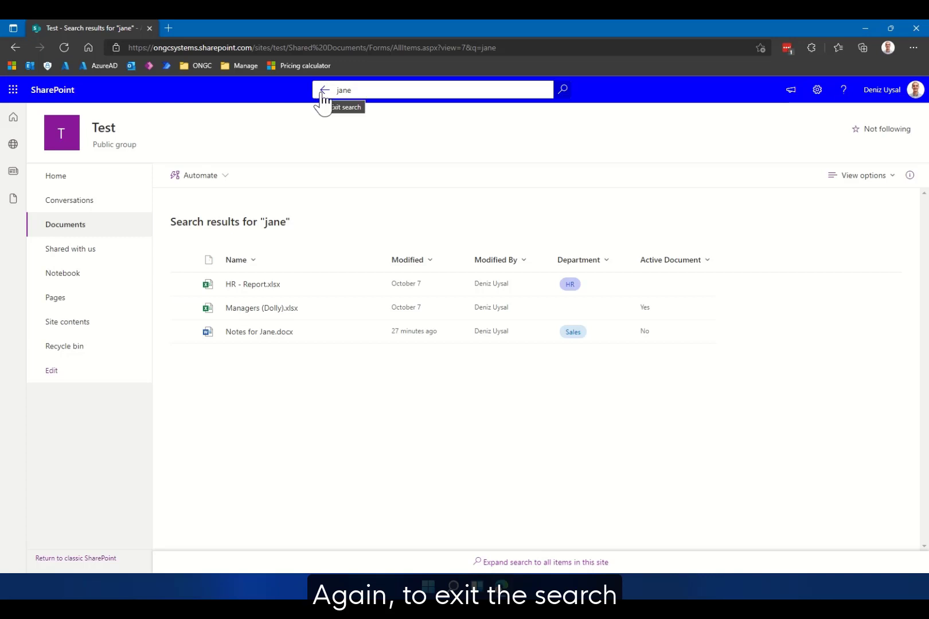
# Exit the library search and go to the Test site Home page
pyautogui.click(323, 90)
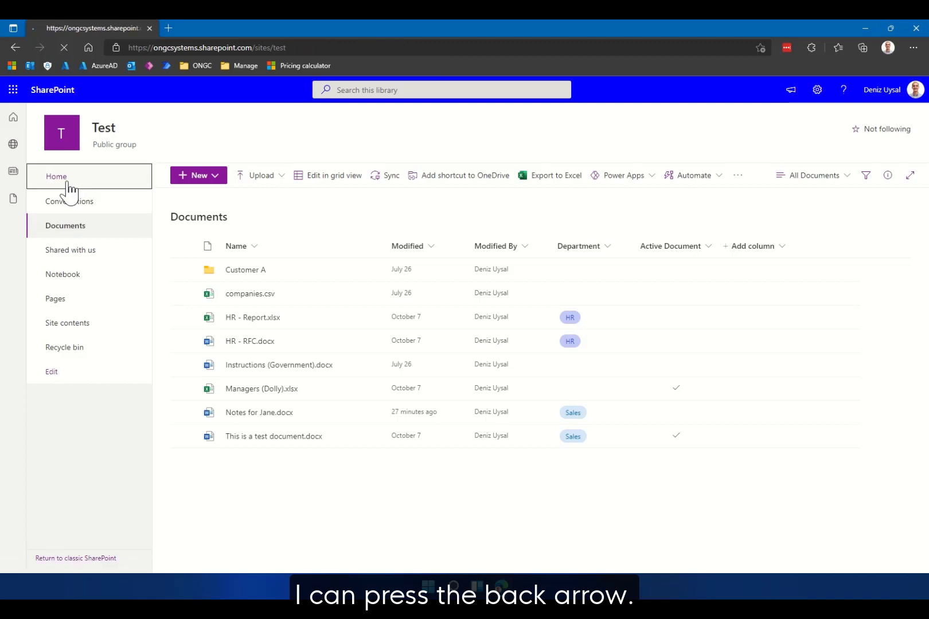
pyautogui.click(55, 176)
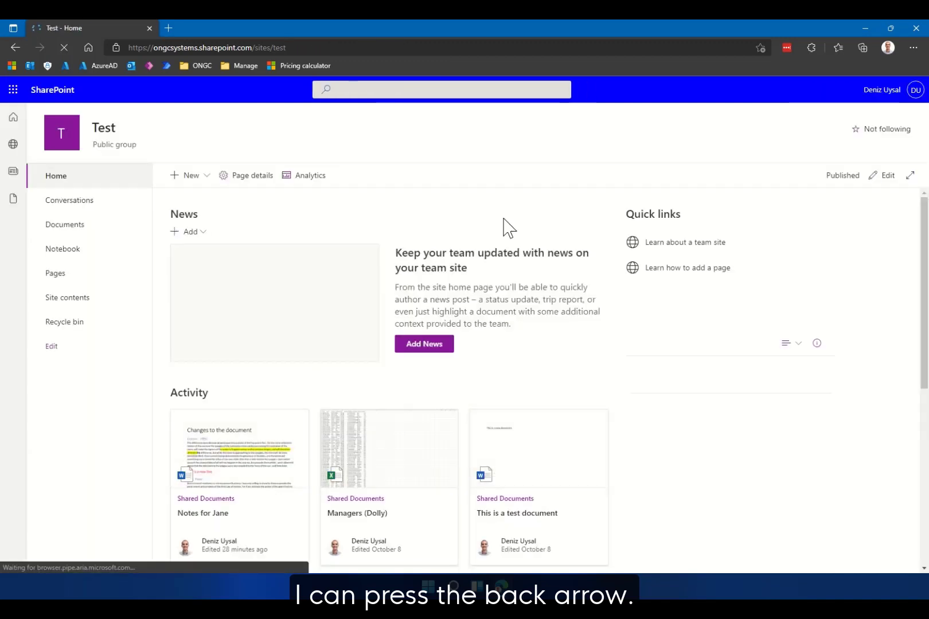